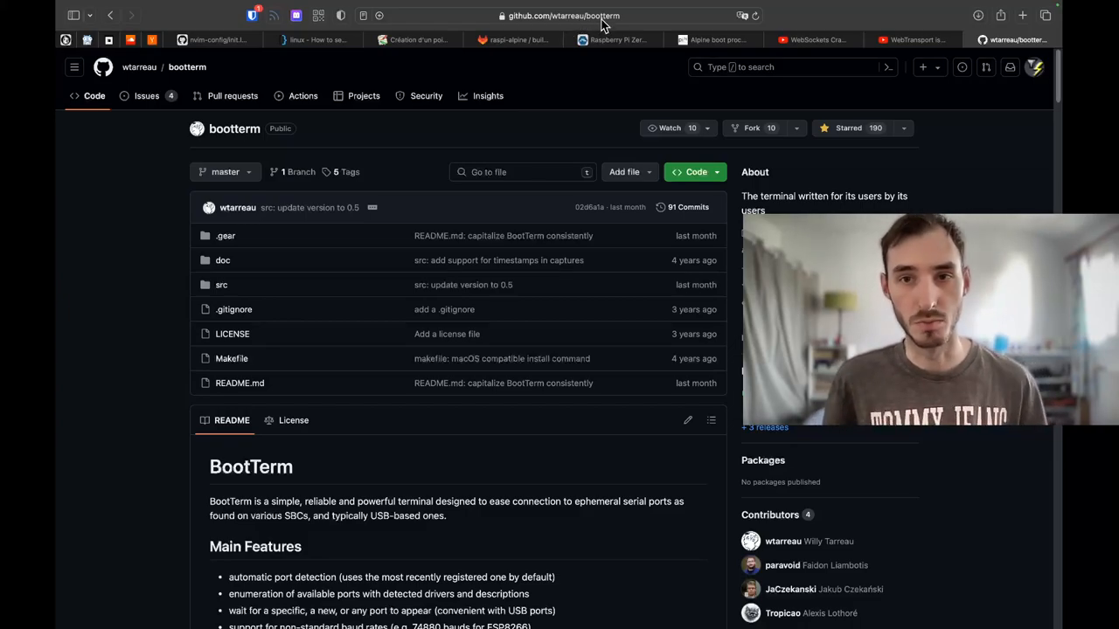
pyautogui.moveTo(525, 126)
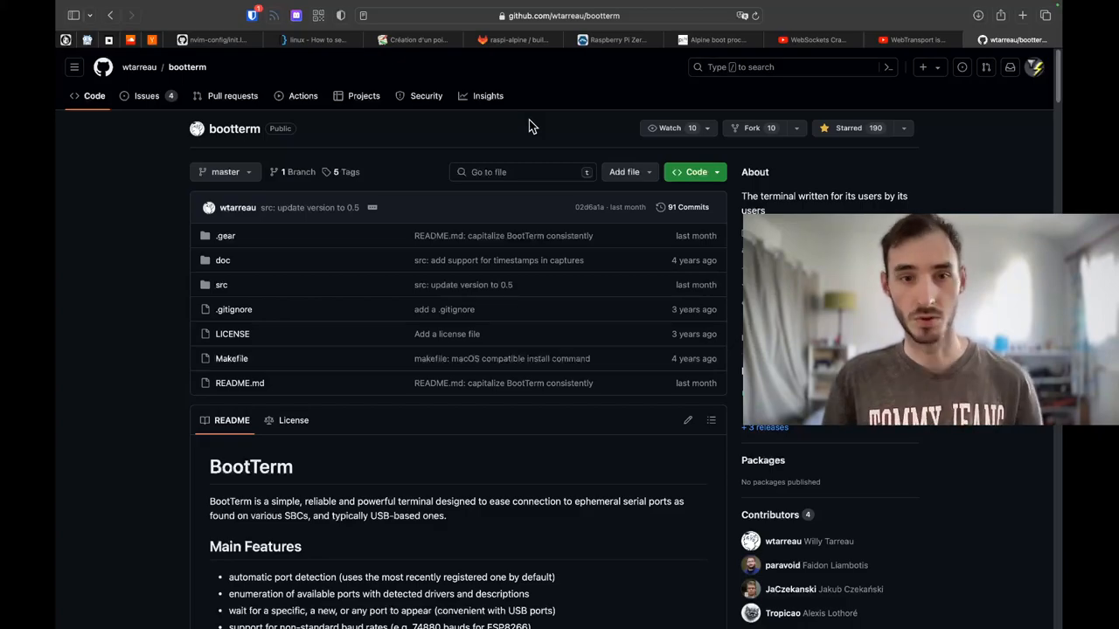
pyautogui.moveTo(510, 522)
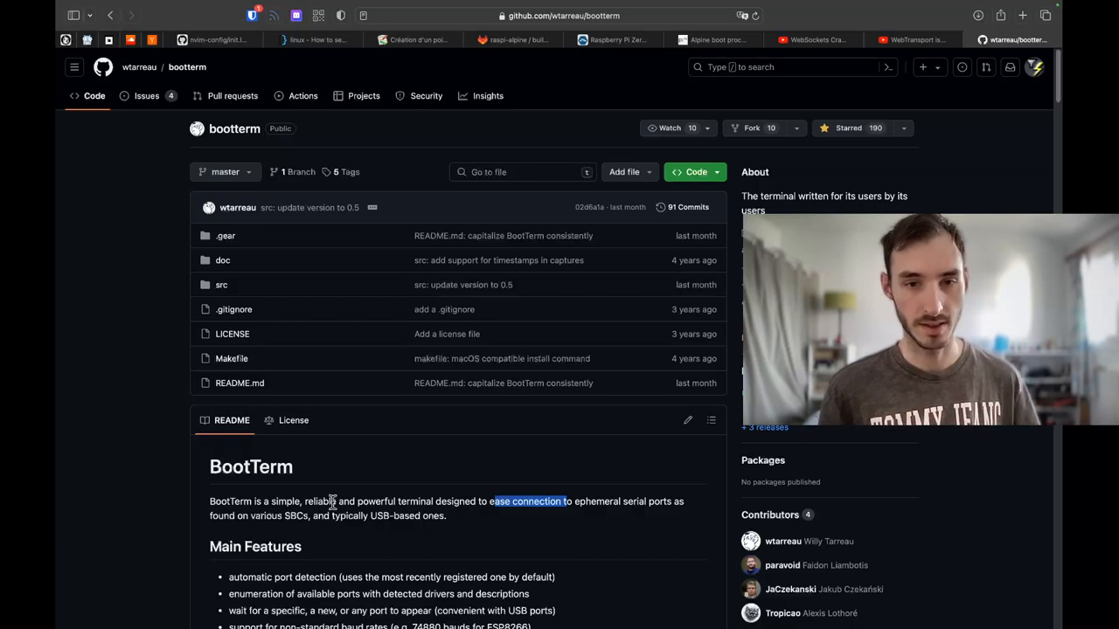
pyautogui.moveTo(472, 526)
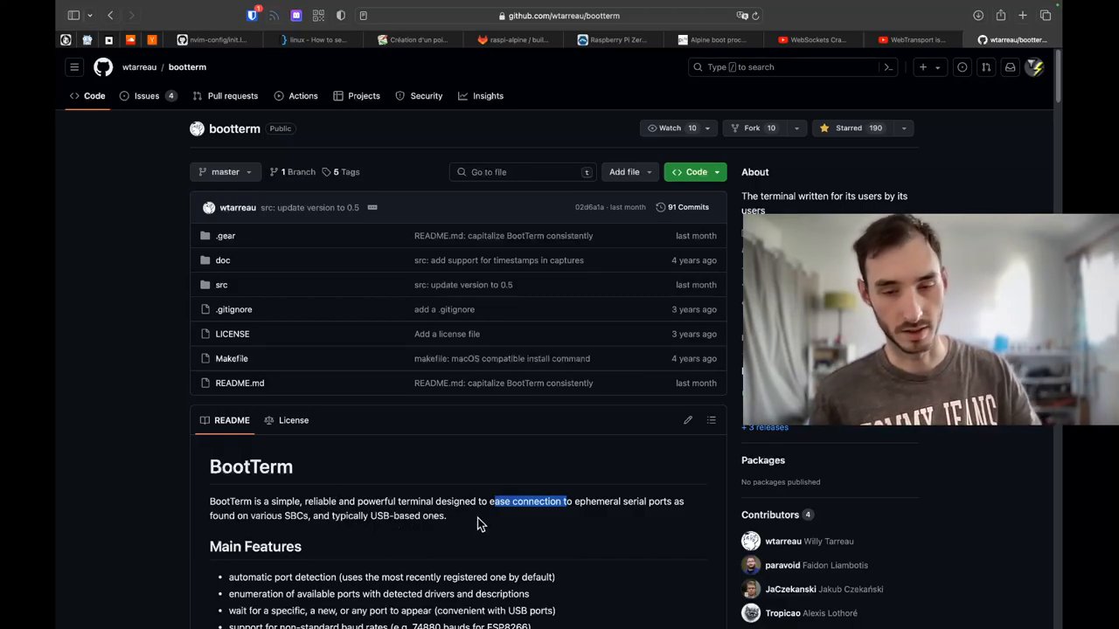
# Step: Scroll the bootterm README to its Setup section and select the git clone command line
pyautogui.scroll(-3)
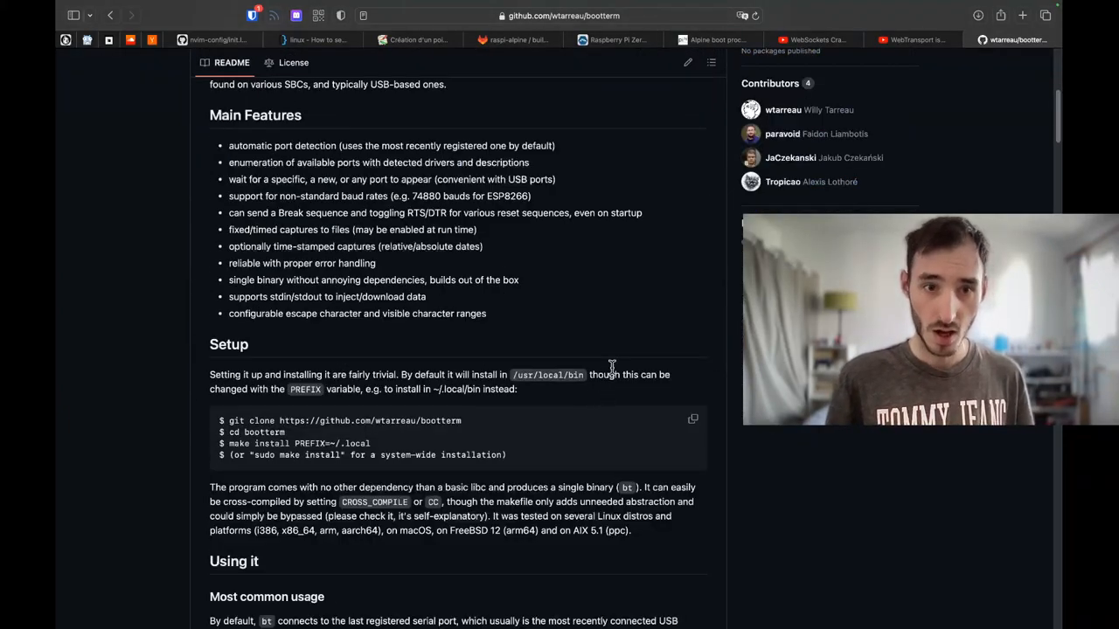
pyautogui.scroll(-3)
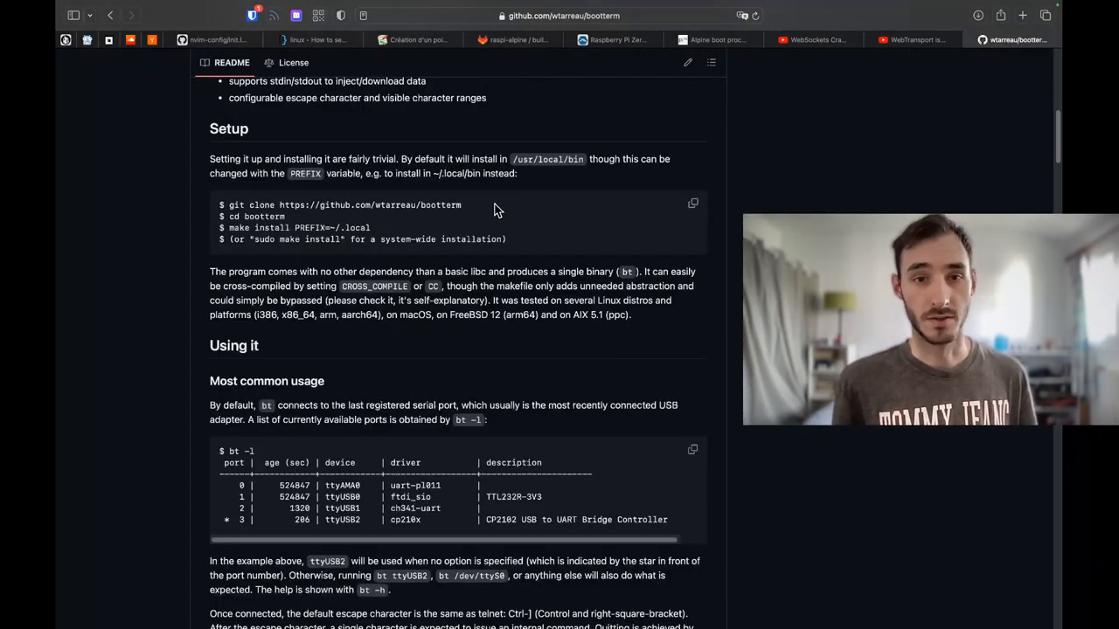
pyautogui.doubleClick(254, 204)
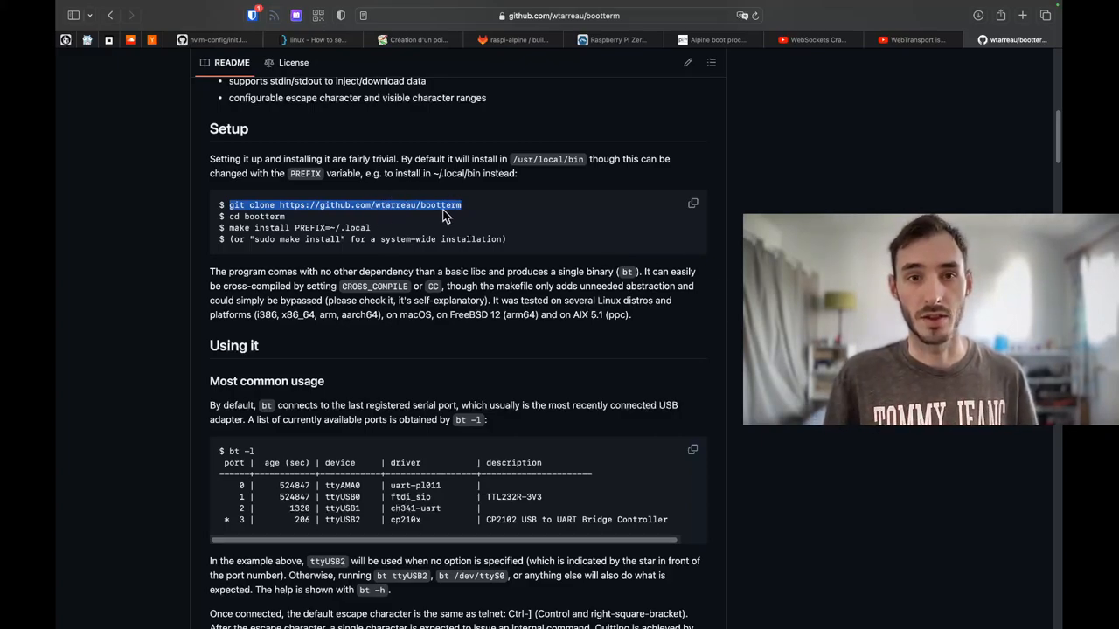
pyautogui.moveTo(428, 210)
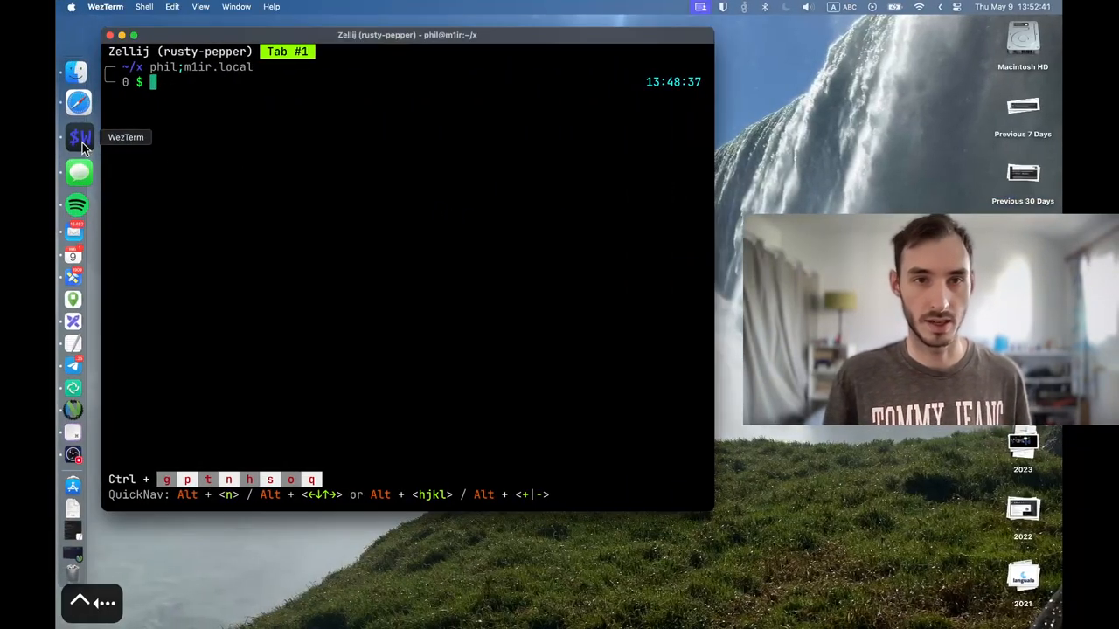
# Step: Clone the bootterm repository, build it with make, and type ./bin/bt at the prompt
pyautogui.write('git c')
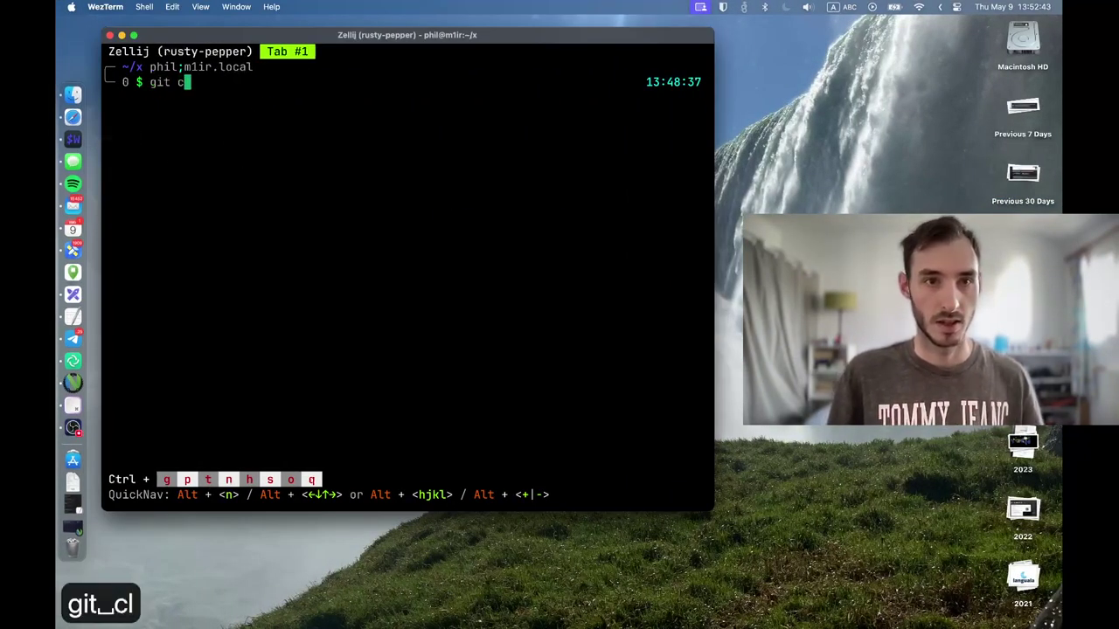
pyautogui.write('lone')
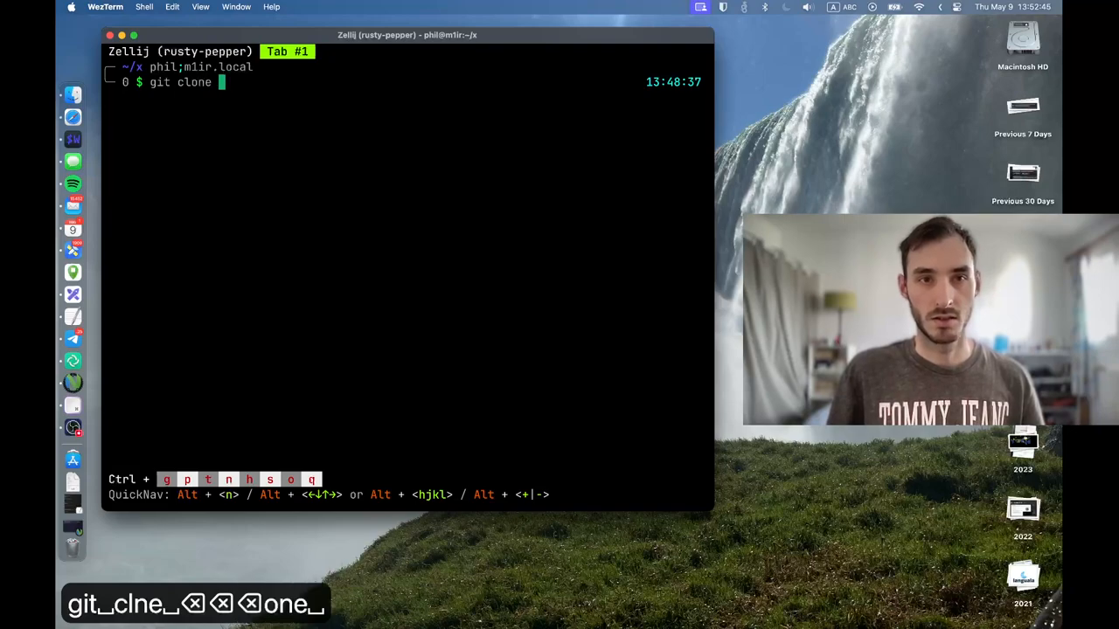
pyautogui.press('Return')
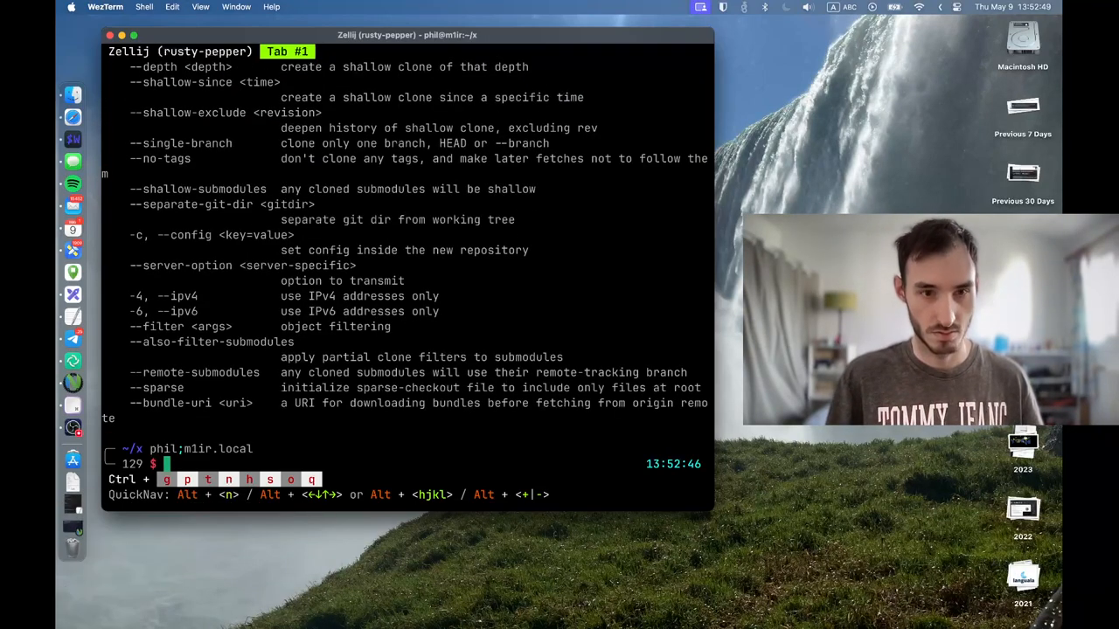
pyautogui.press('Return')
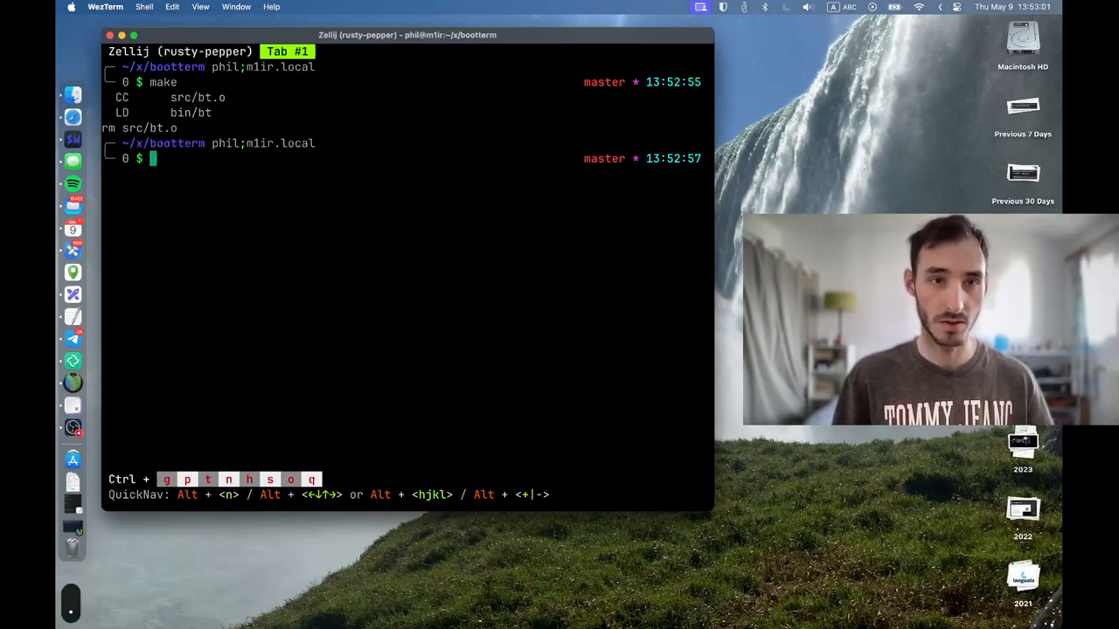
pyautogui.write('./bin/bt')
pyautogui.write('ls')
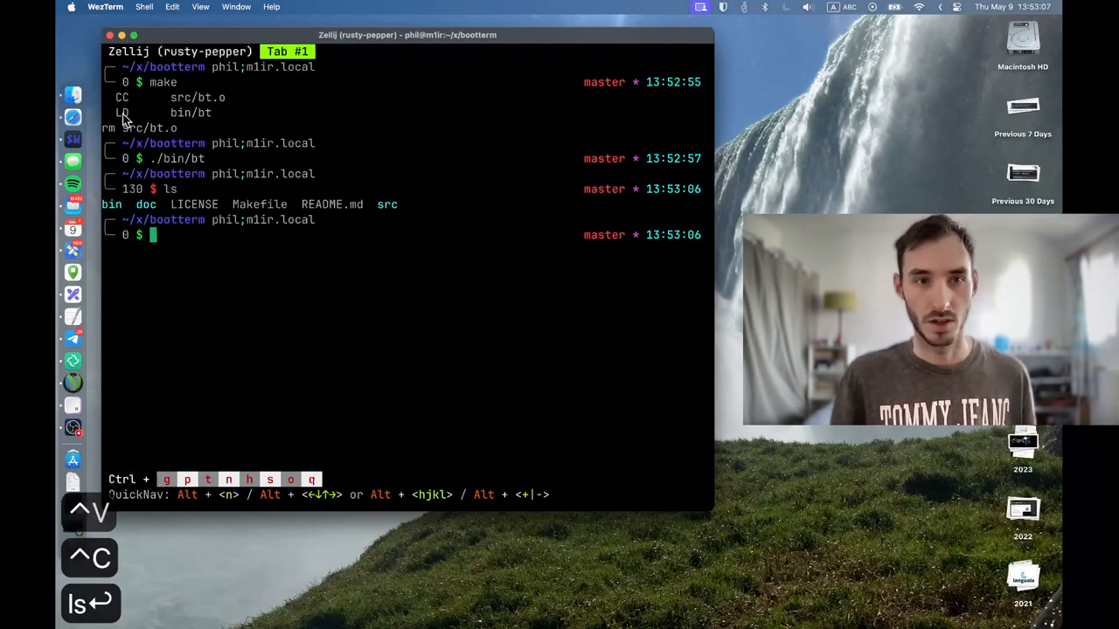
pyautogui.write('.')
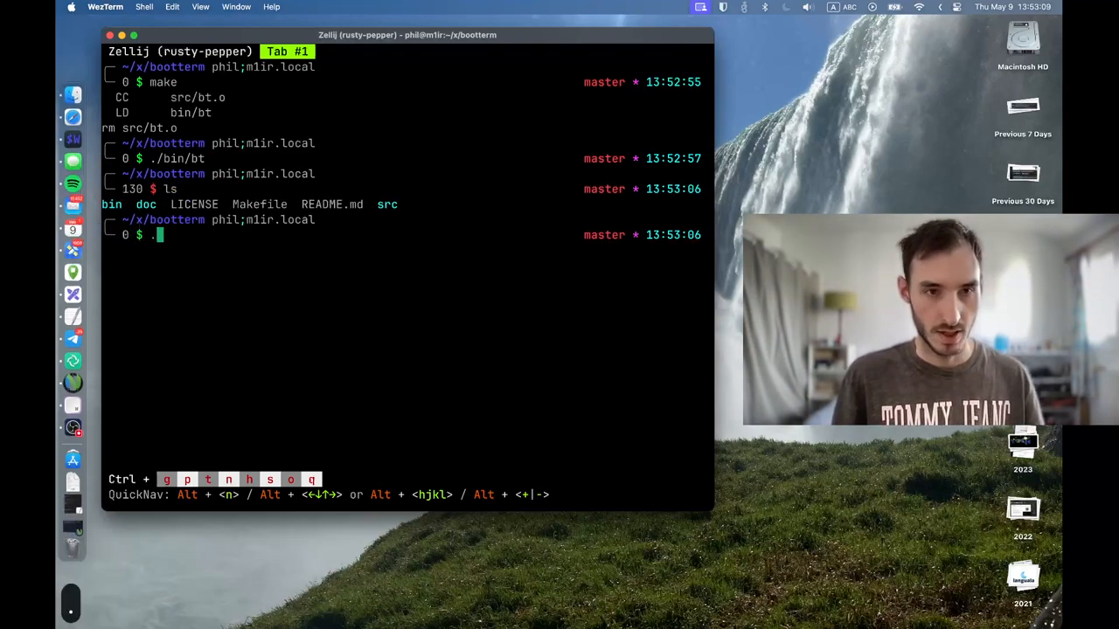
pyautogui.write('./bin/bin')
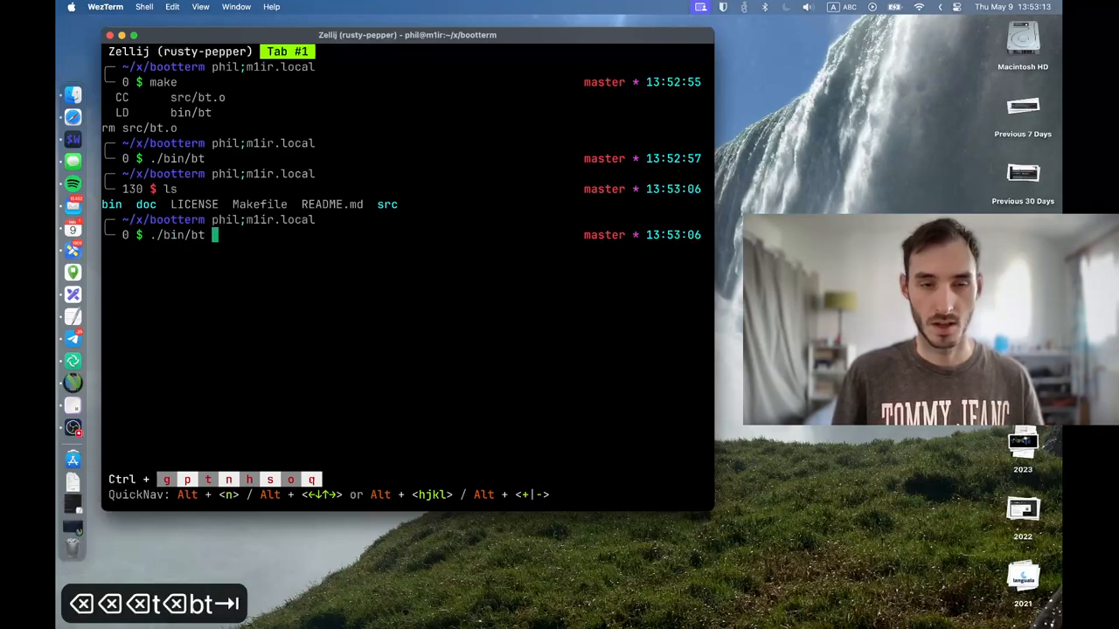
# Step: Clear the screen, show the ./bin/bt -h options list, and select a word from it
pyautogui.press('ctrl+l')
pyautogui.write(' -h')
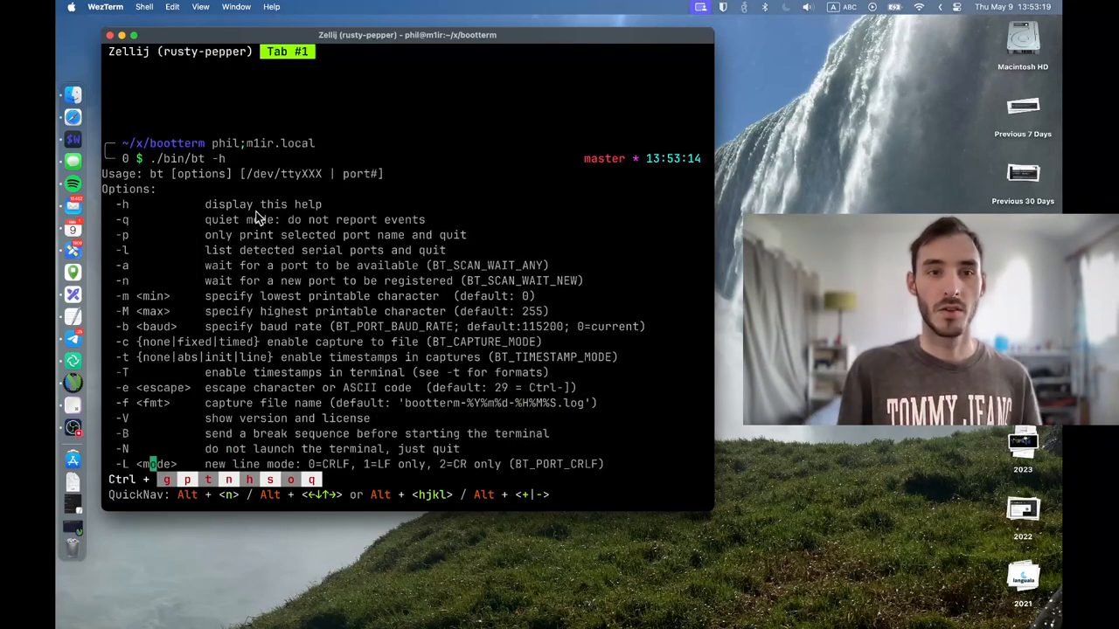
pyautogui.moveTo(214, 167)
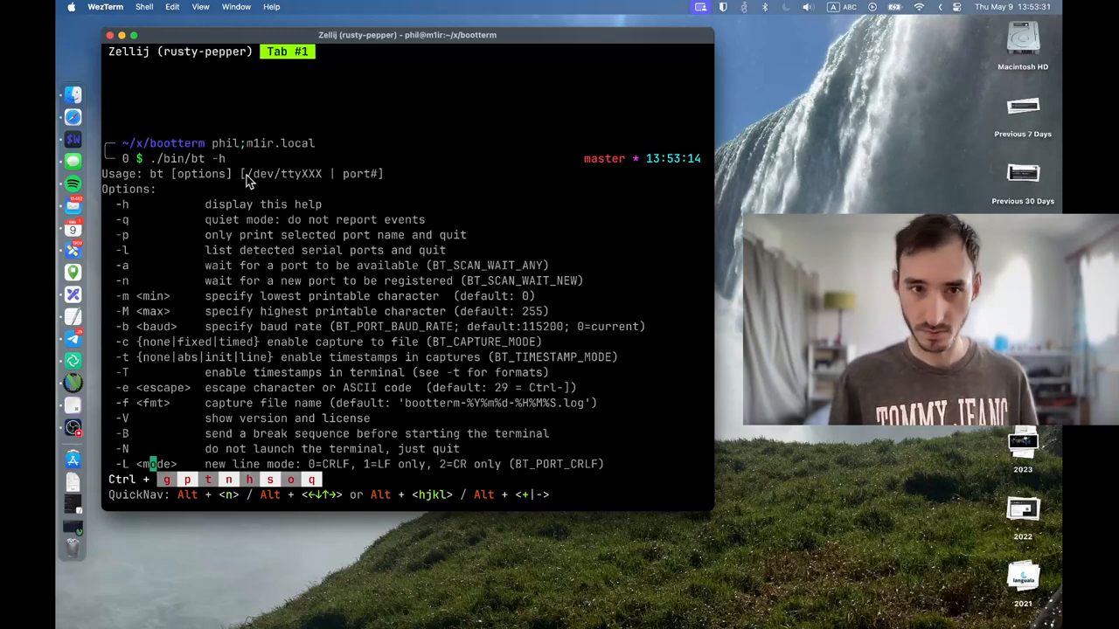
pyautogui.moveTo(172, 254)
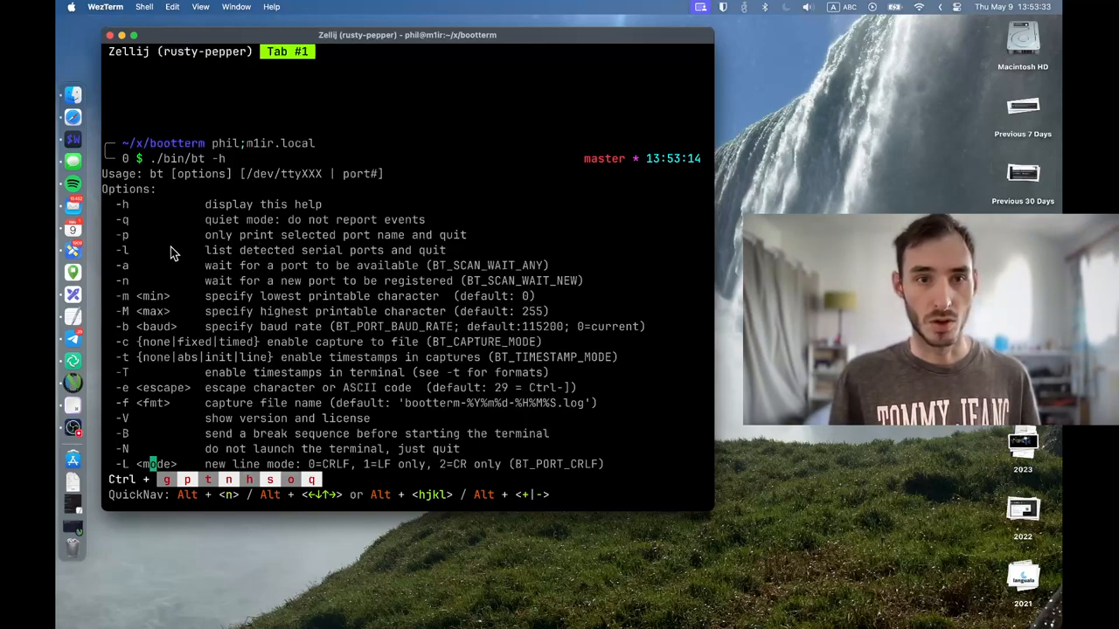
pyautogui.doubleClick(323, 250)
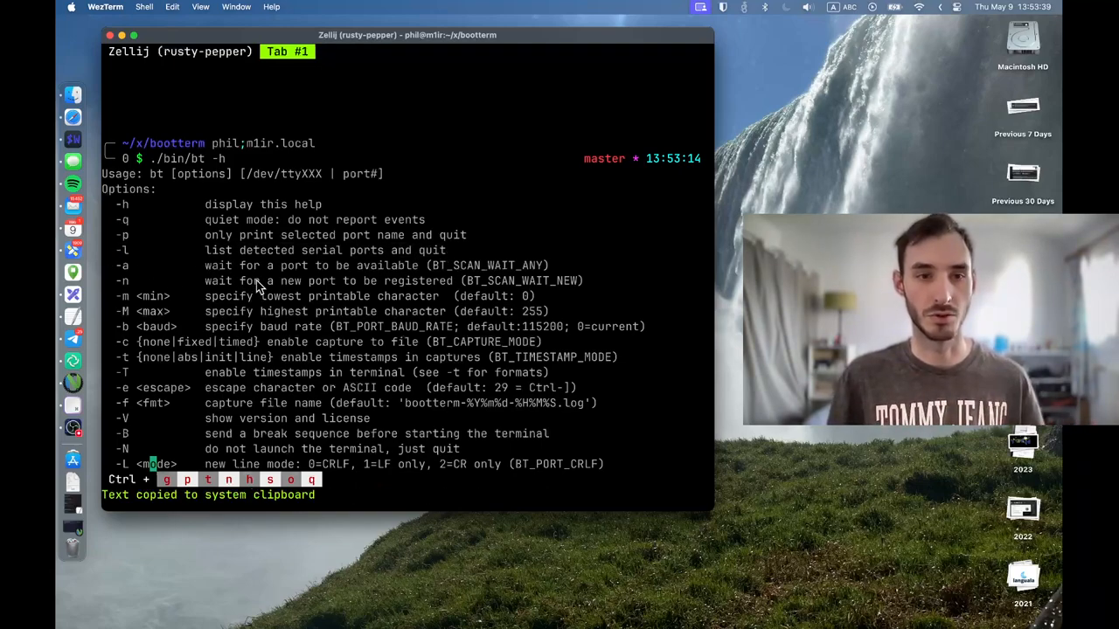
pyautogui.moveTo(533, 332)
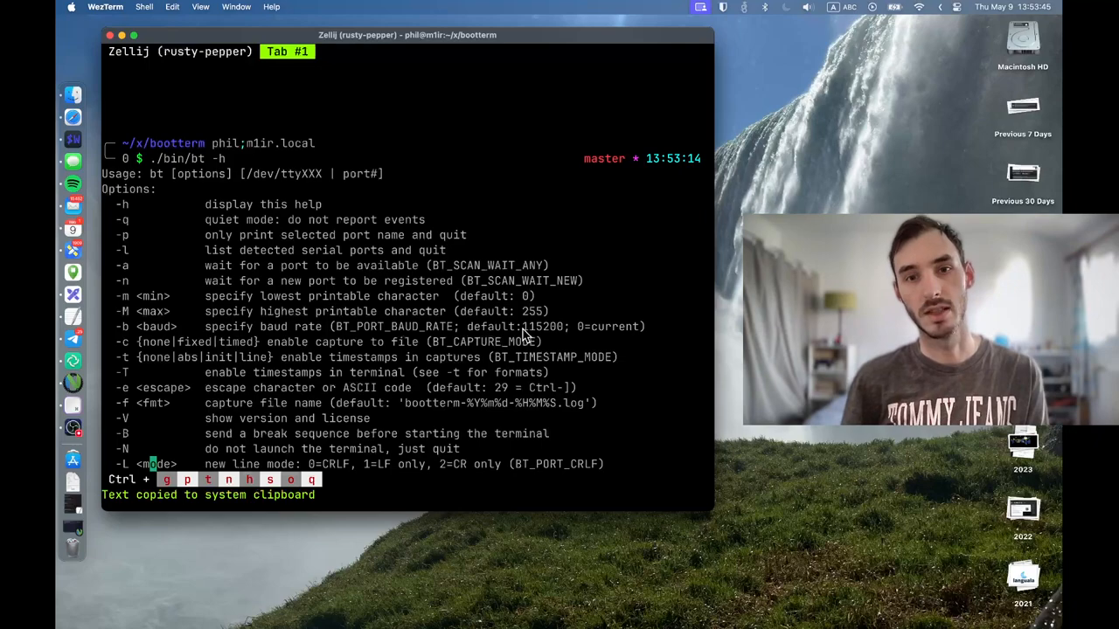
pyautogui.moveTo(421, 316)
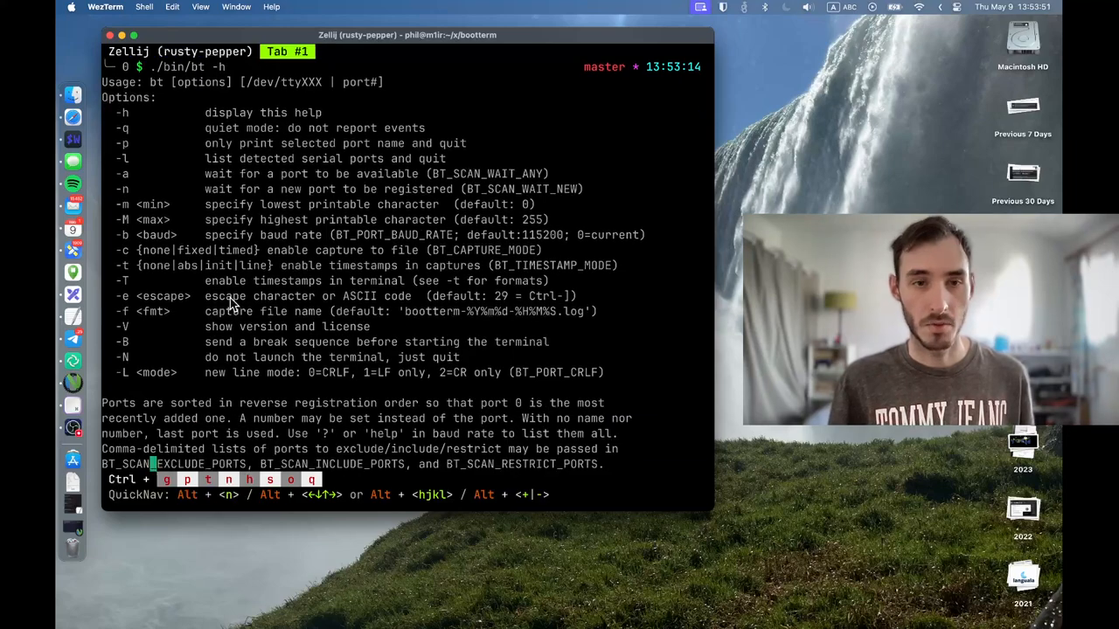
pyautogui.moveTo(157, 291)
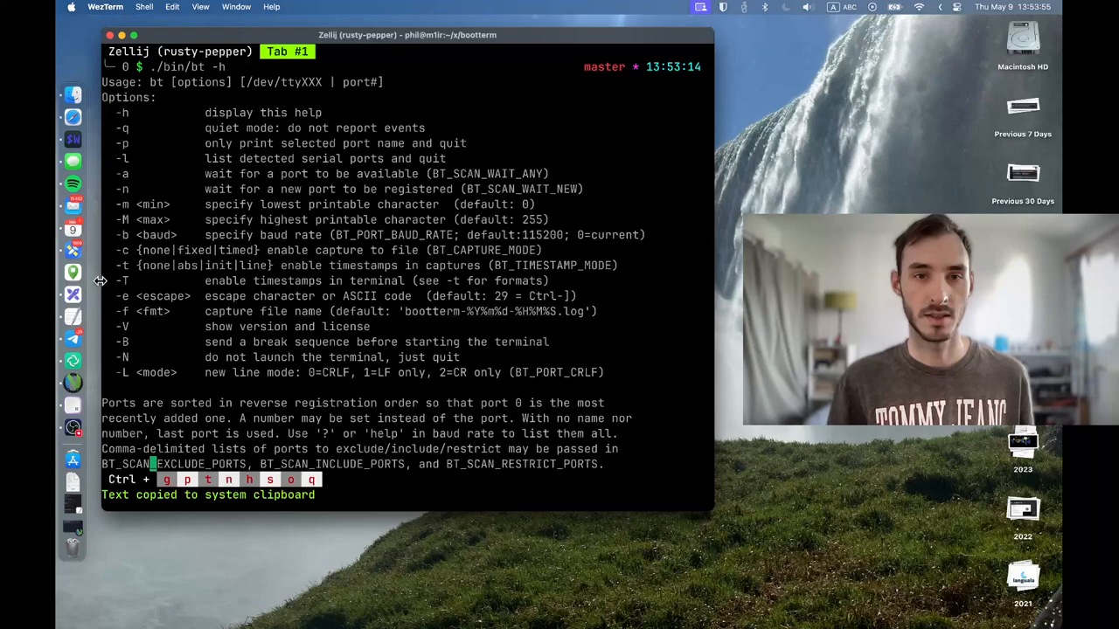
pyautogui.moveTo(162, 269)
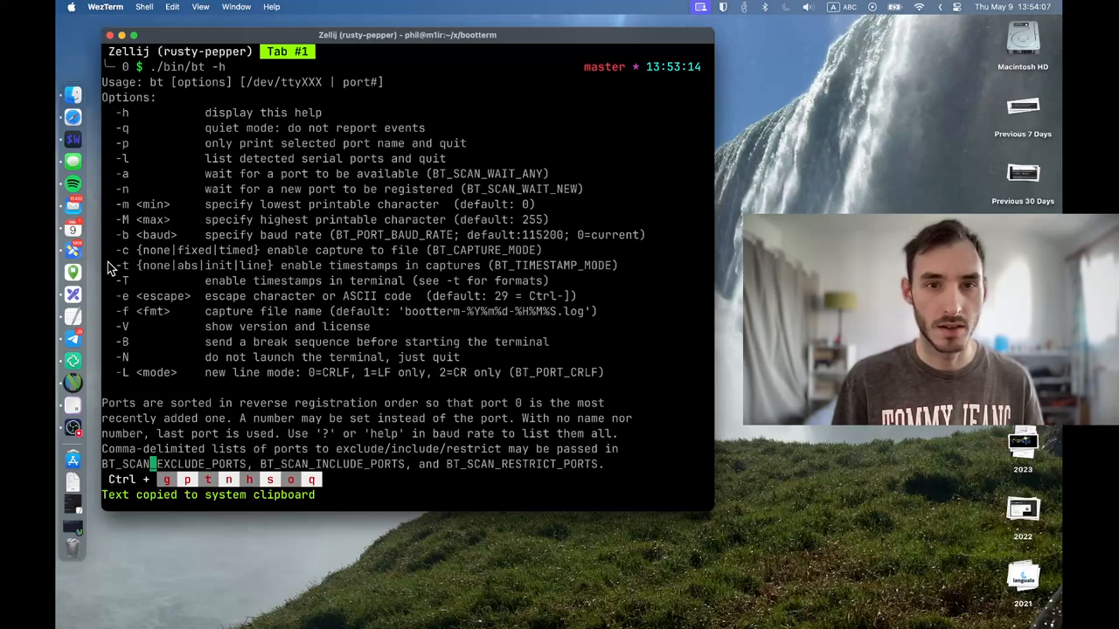
pyautogui.moveTo(175, 316)
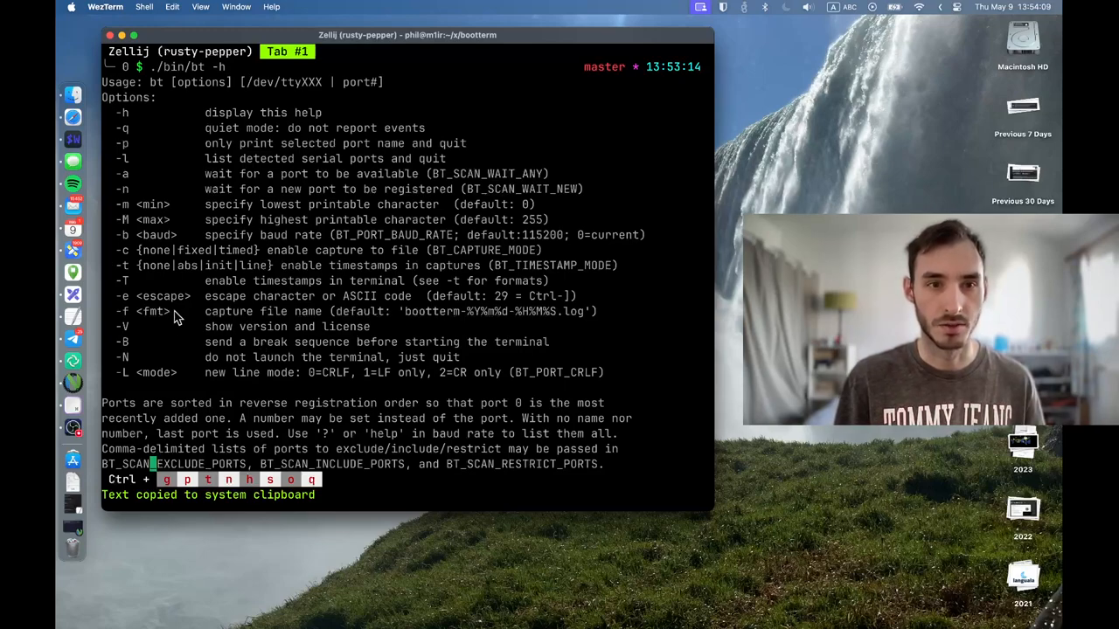
pyautogui.moveTo(384, 319)
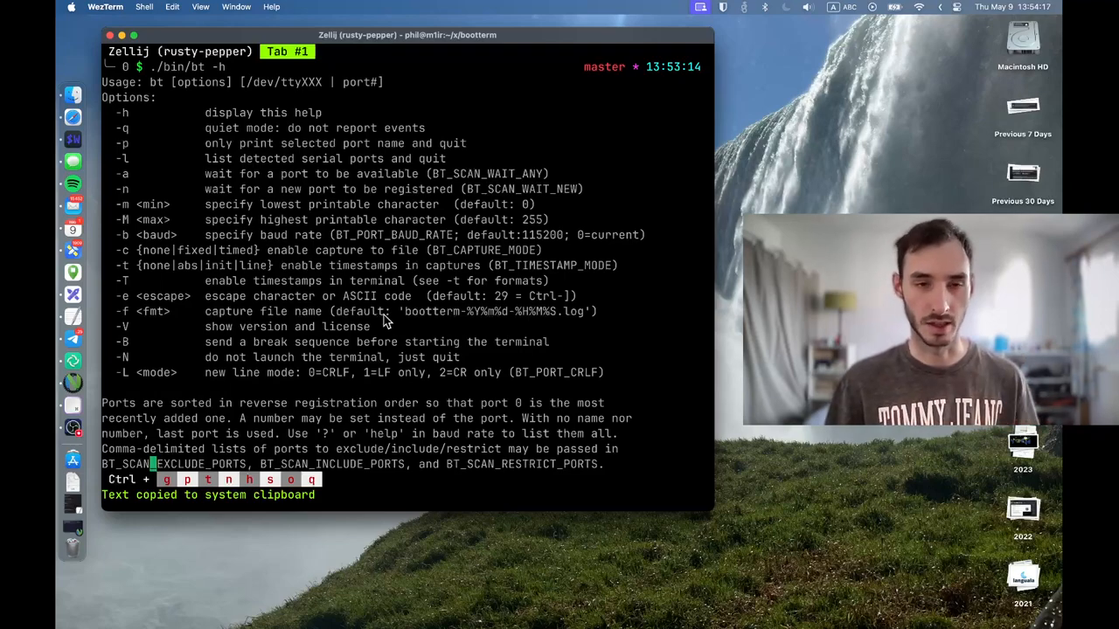
pyautogui.moveTo(446, 336)
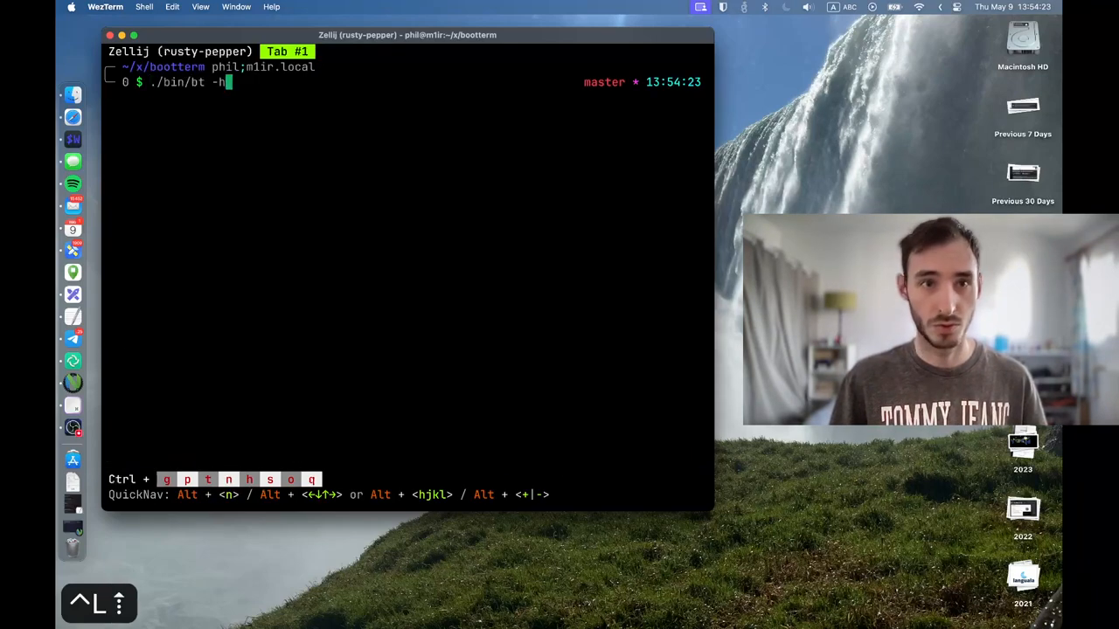
# Step: Run ./bin/bt without -h, connecting to cu.BoseFlexSoundLink at 115200 bps, and type test characters
pyautogui.press('Backspace')
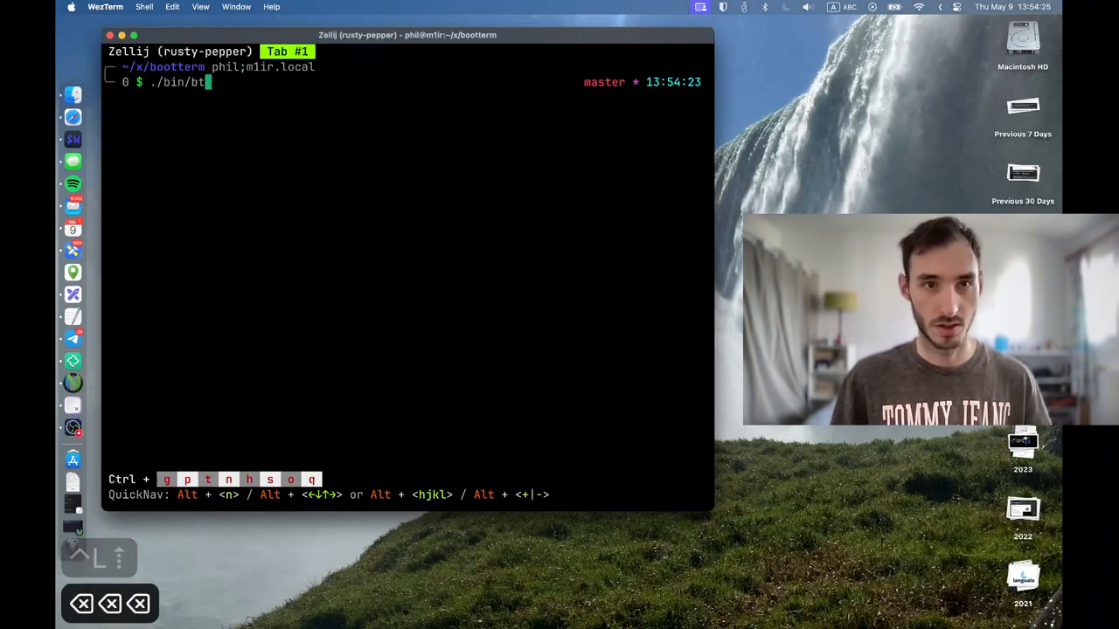
pyautogui.press('Return')
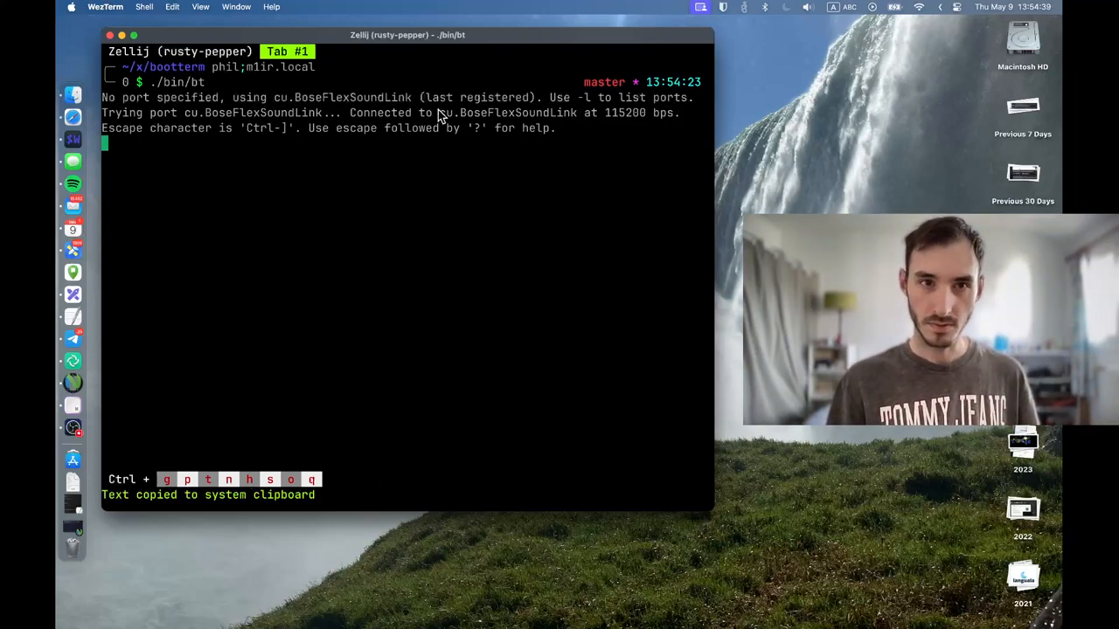
pyautogui.moveTo(231, 172)
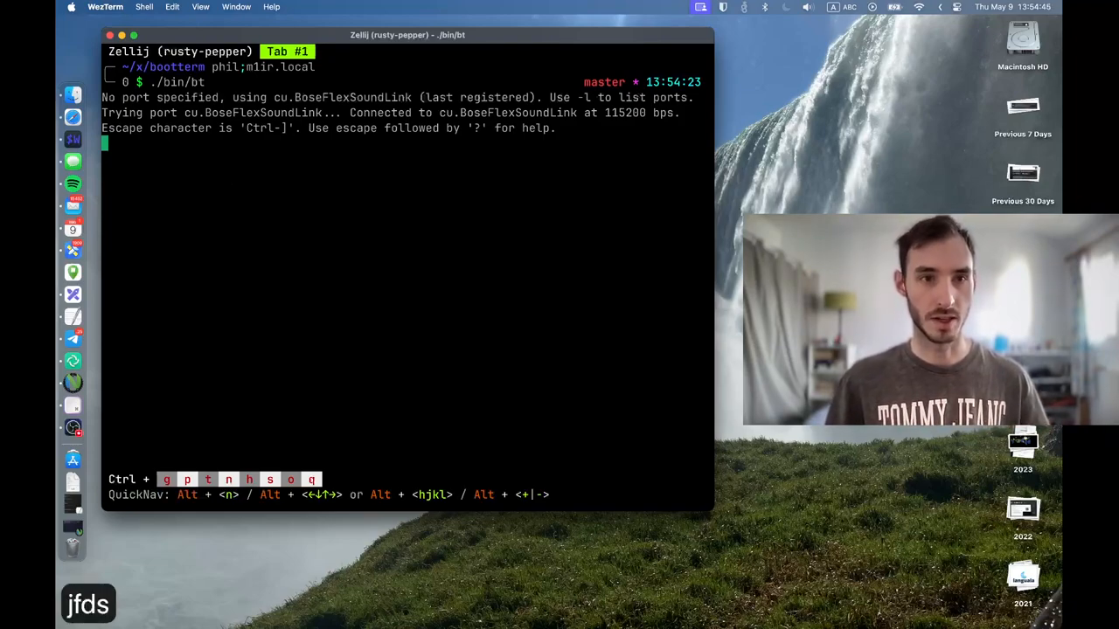
pyautogui.write('fkldj')
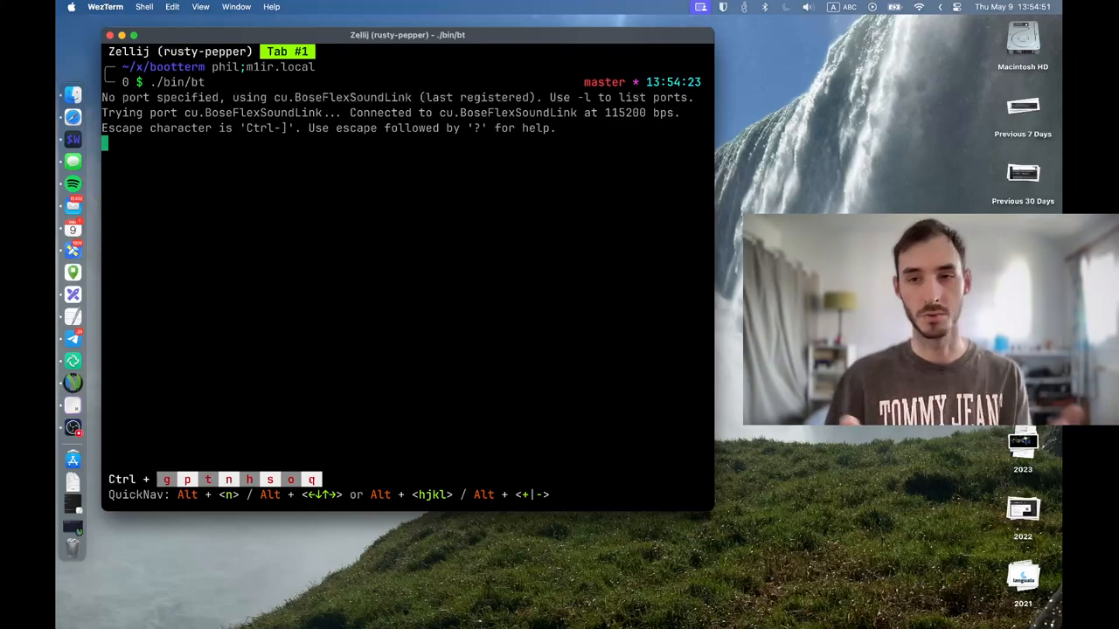
pyautogui.moveTo(223, 189)
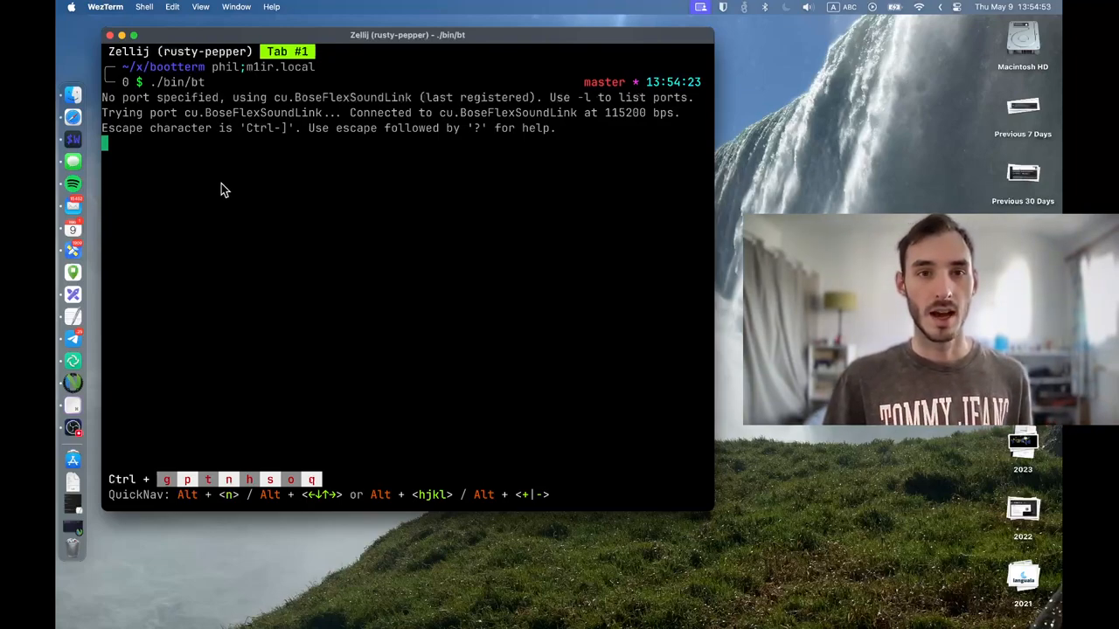
pyautogui.moveTo(297, 271)
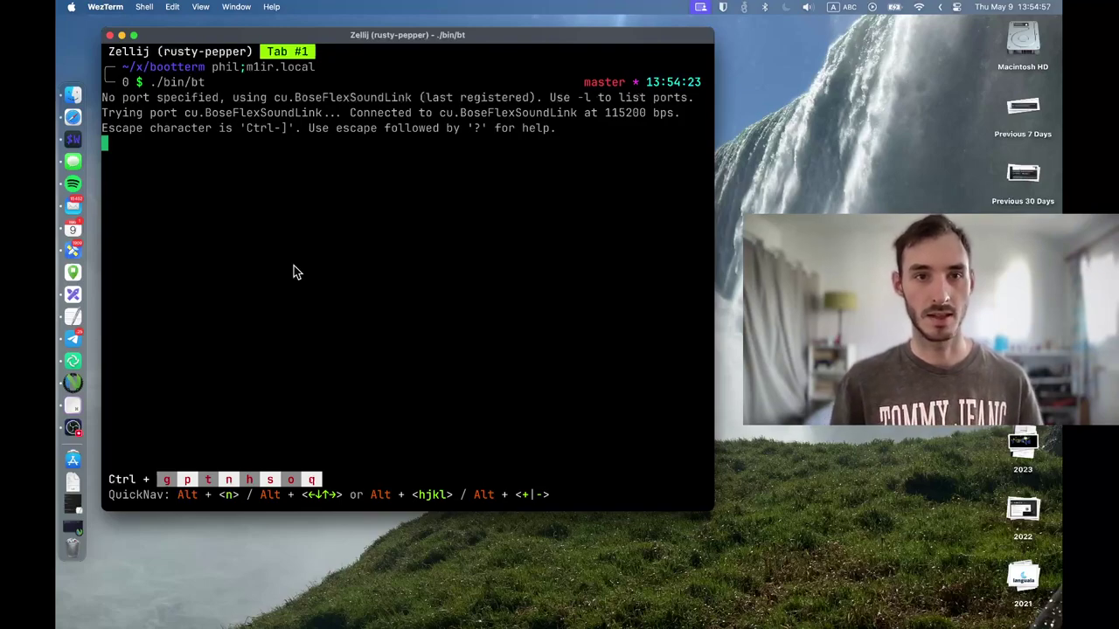
pyautogui.moveTo(274, 207)
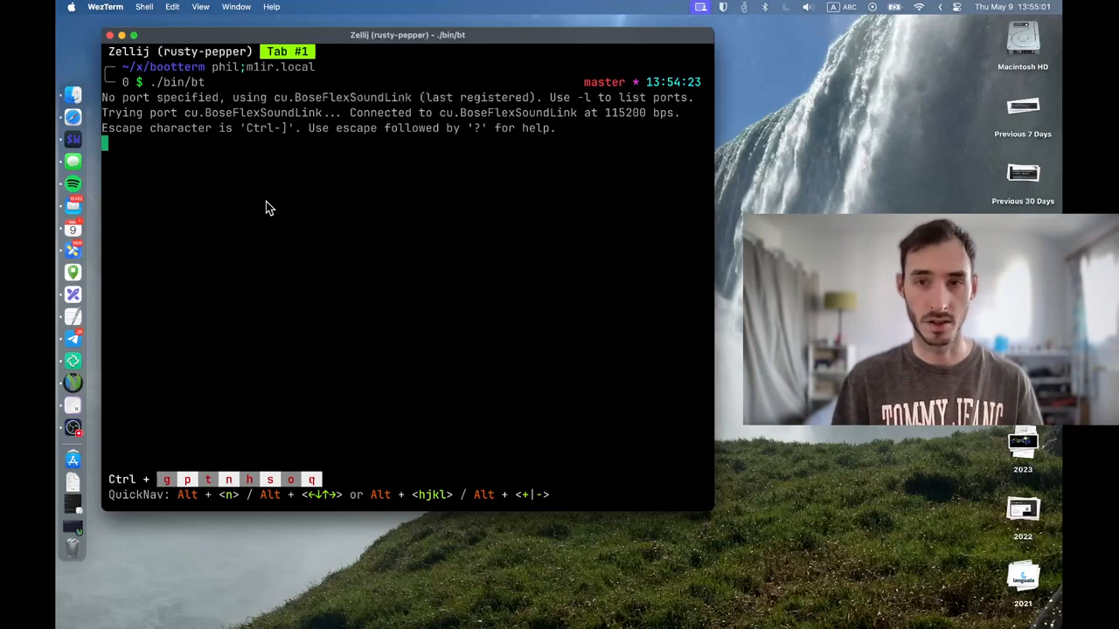
pyautogui.moveTo(133, 140)
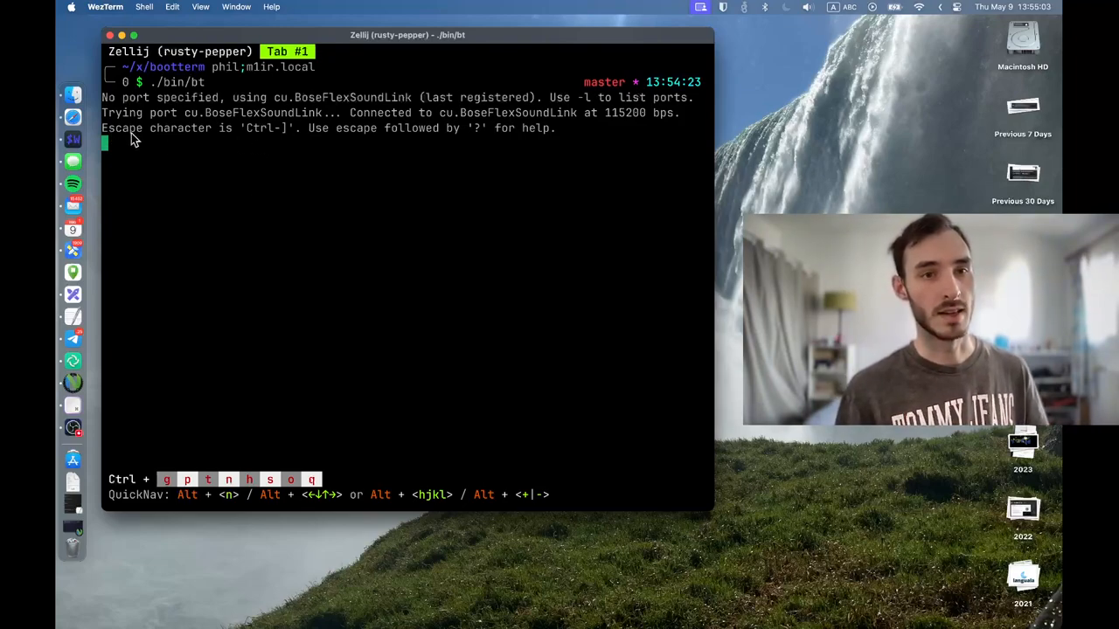
pyautogui.moveTo(249, 140)
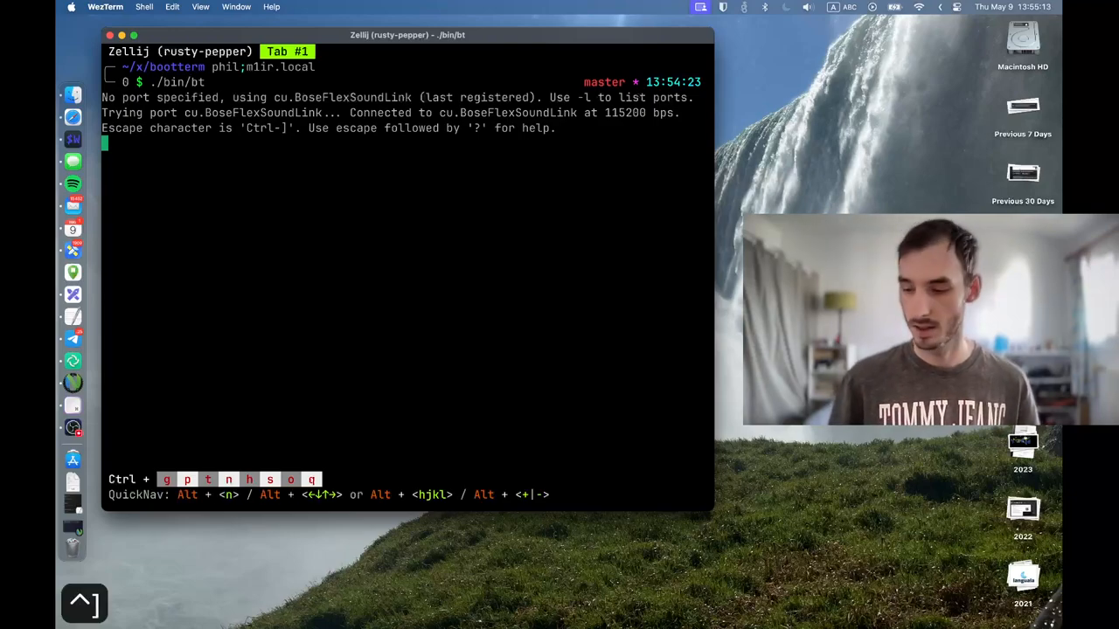
# Step: Type ? to list BootTerm's escape commands for quit, break, capture and timestamps
pyautogui.write('?')
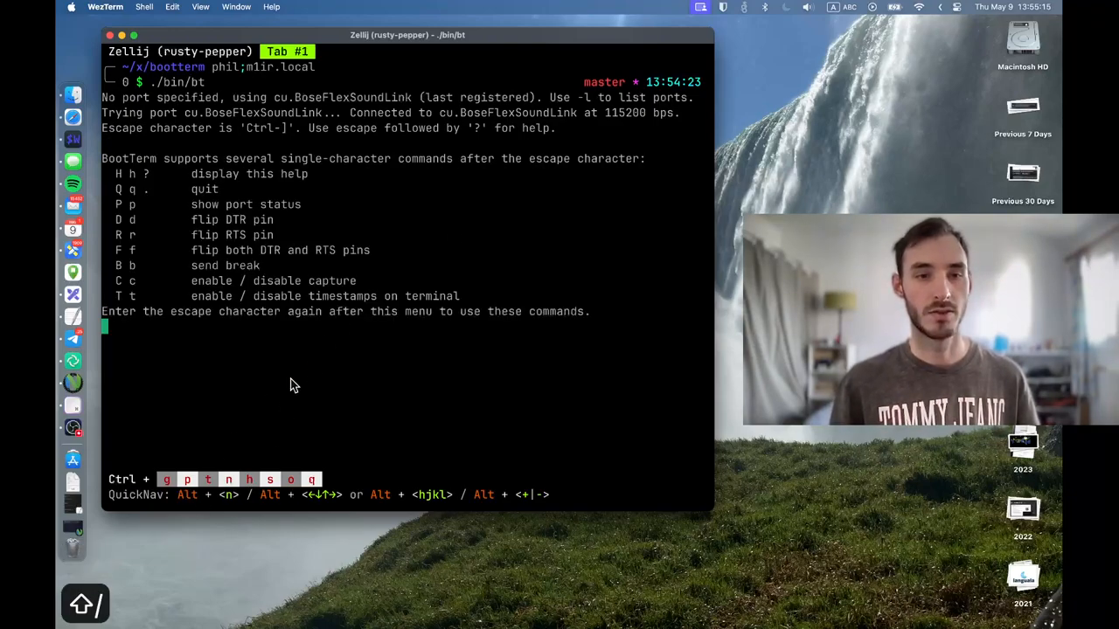
pyautogui.moveTo(325, 371)
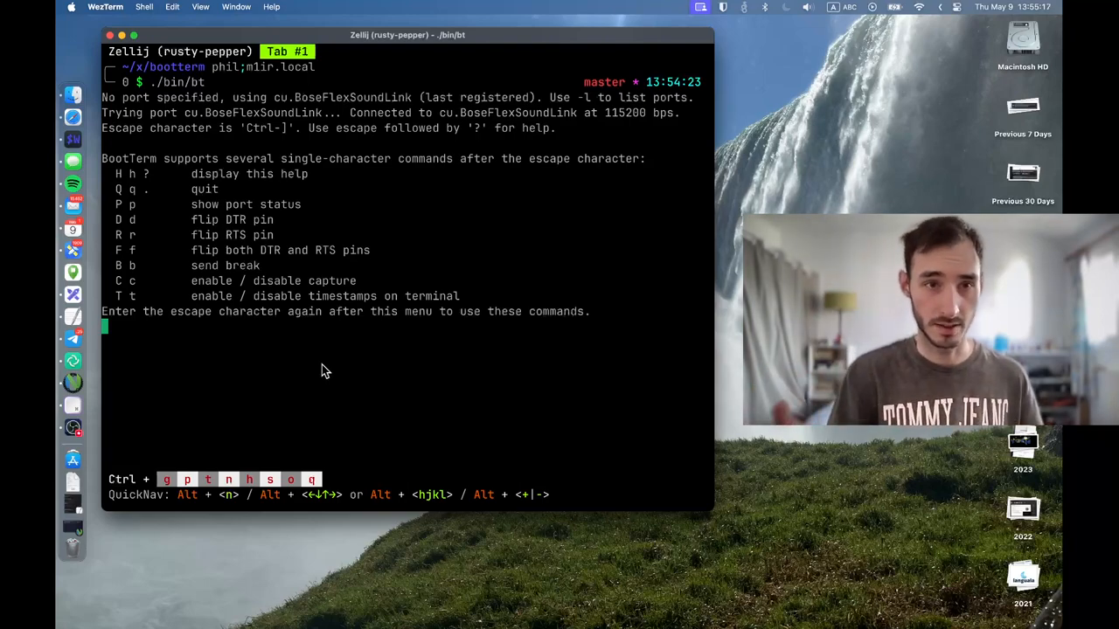
pyautogui.moveTo(319, 355)
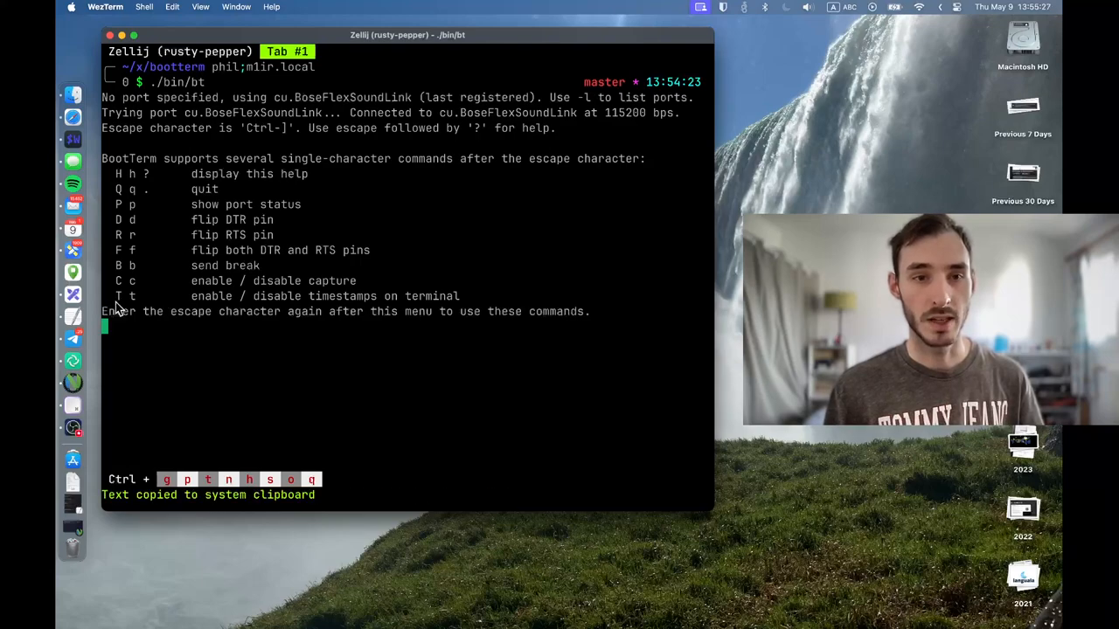
pyautogui.moveTo(349, 312)
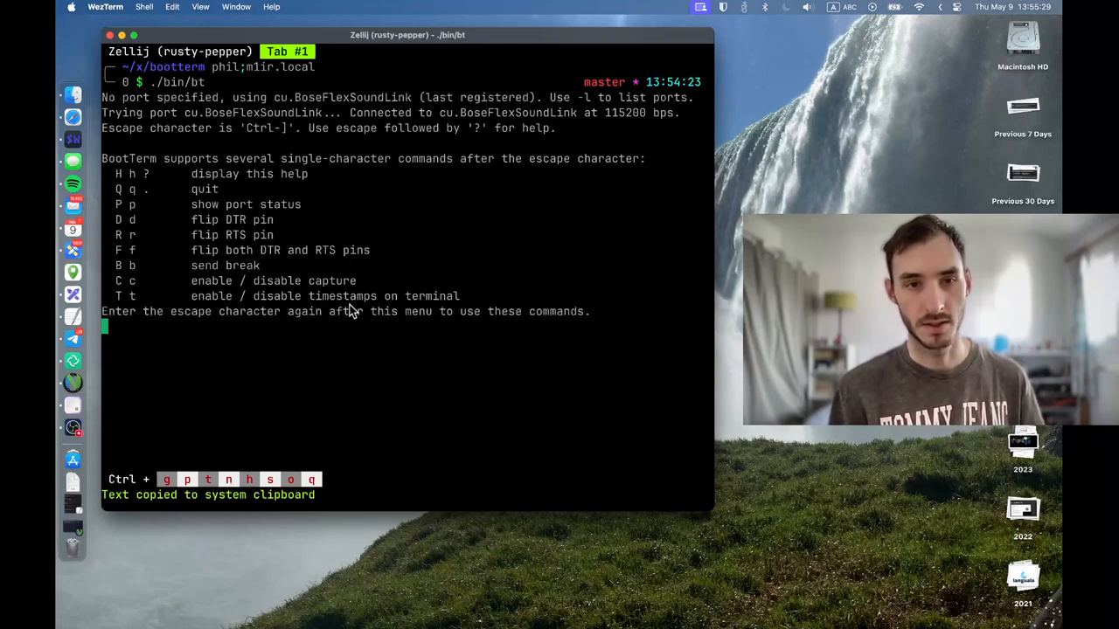
pyautogui.moveTo(422, 320)
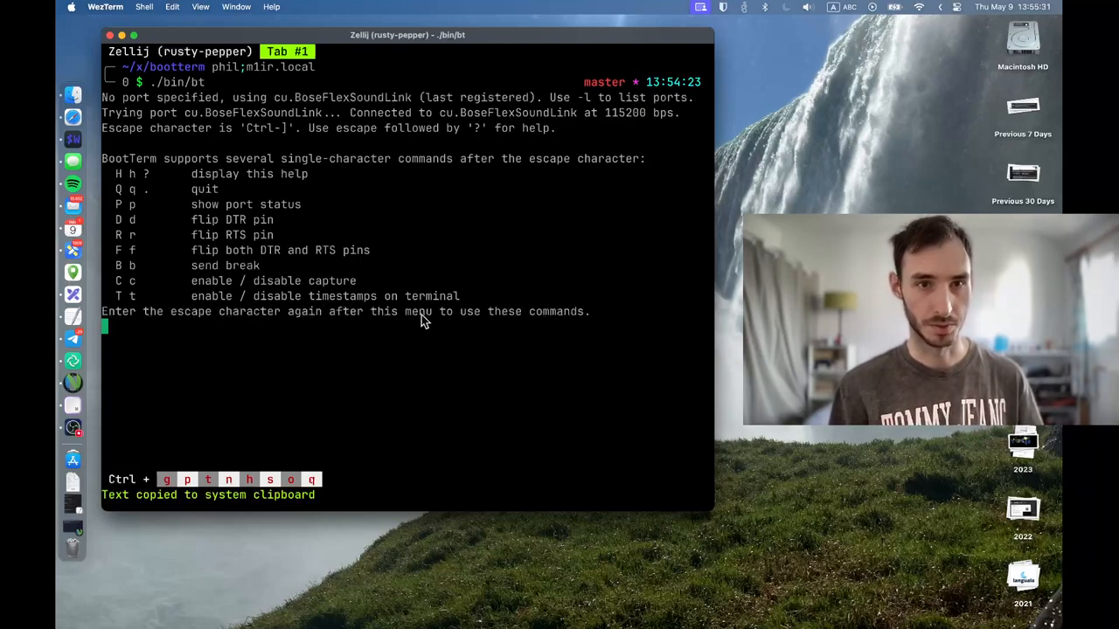
pyautogui.moveTo(118, 180)
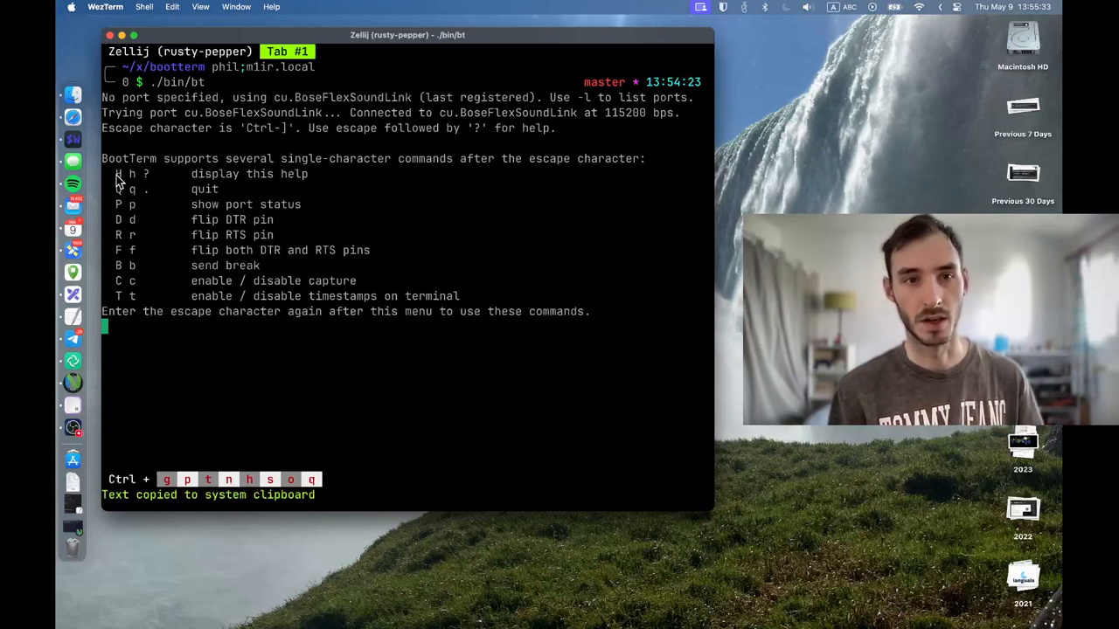
pyautogui.moveTo(339, 253)
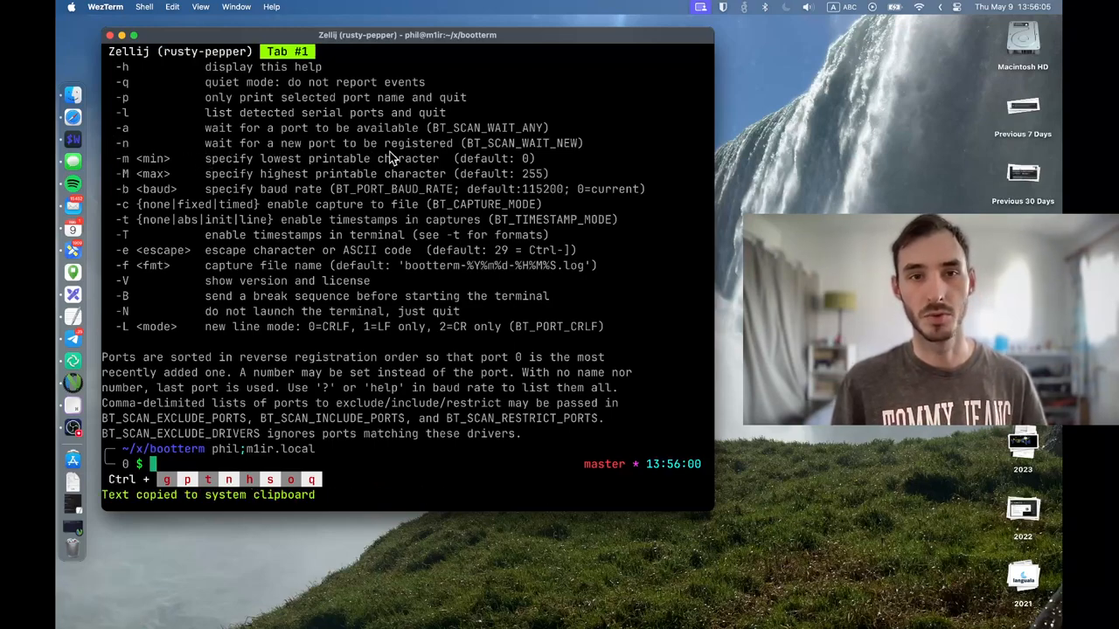
# Step: Run ./bin/bt -n so BootTerm waits for a newly registered serial port
pyautogui.write('./bin/bt')
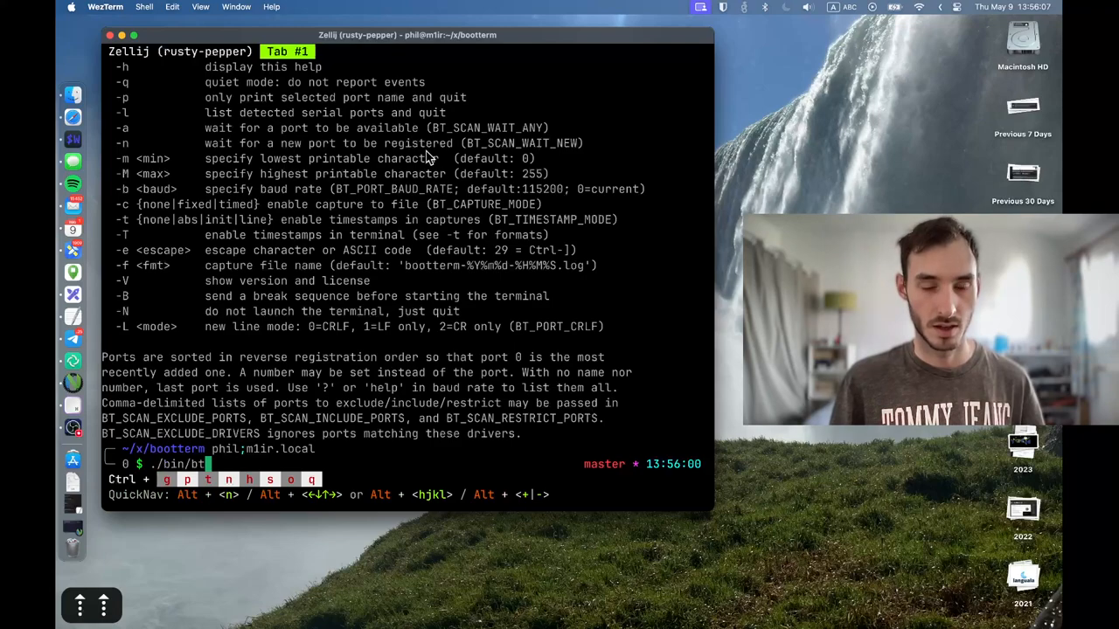
pyautogui.write('-n')
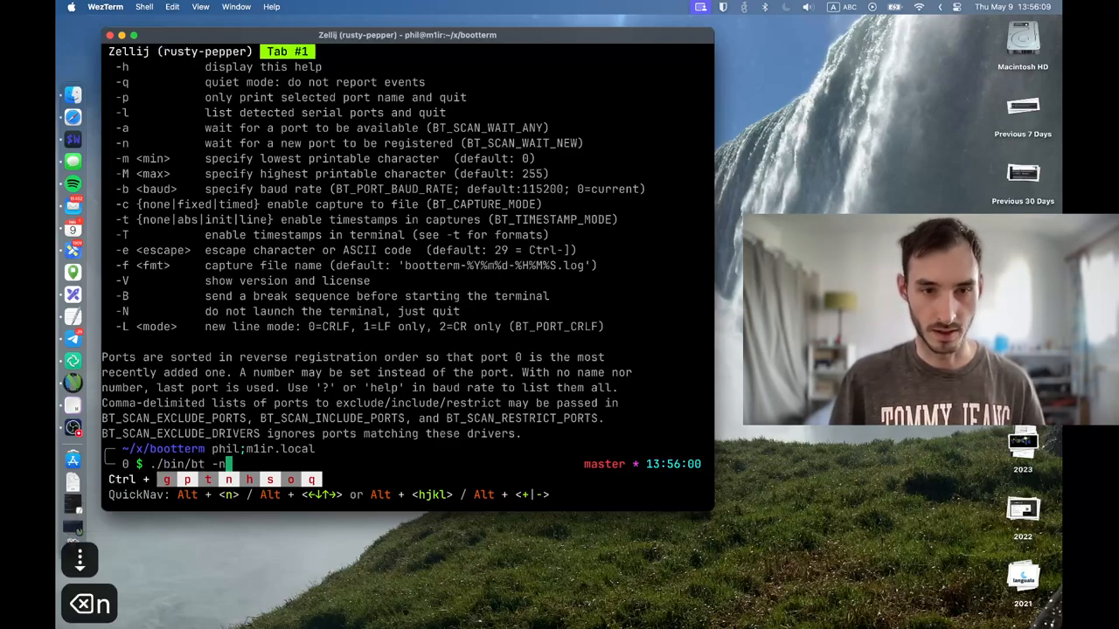
pyautogui.press('Return')
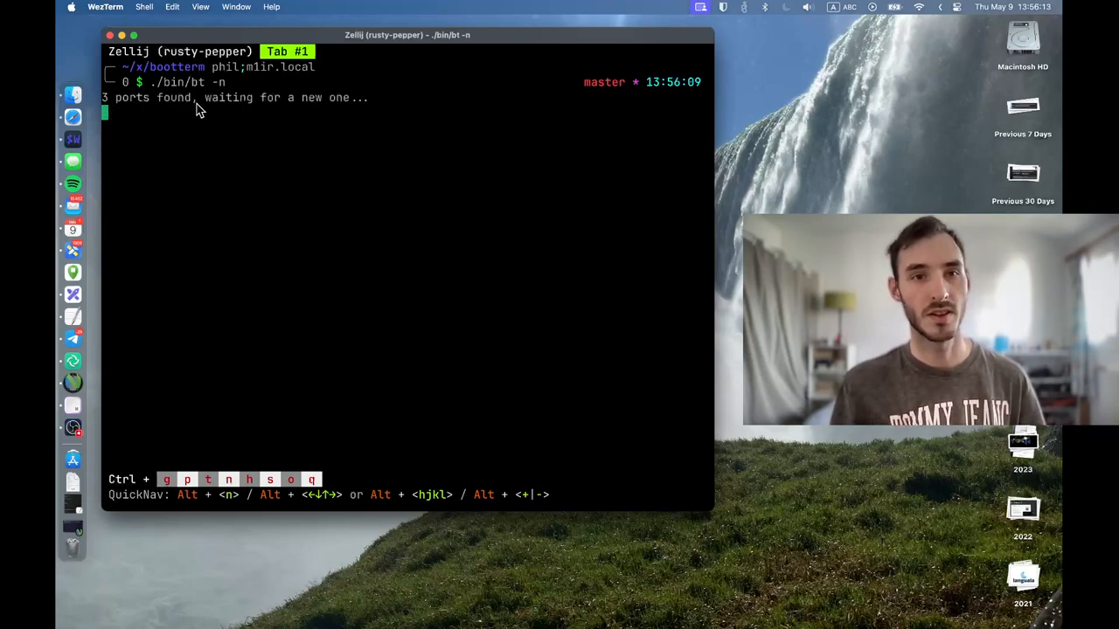
pyautogui.moveTo(294, 130)
pyautogui.write('ls')
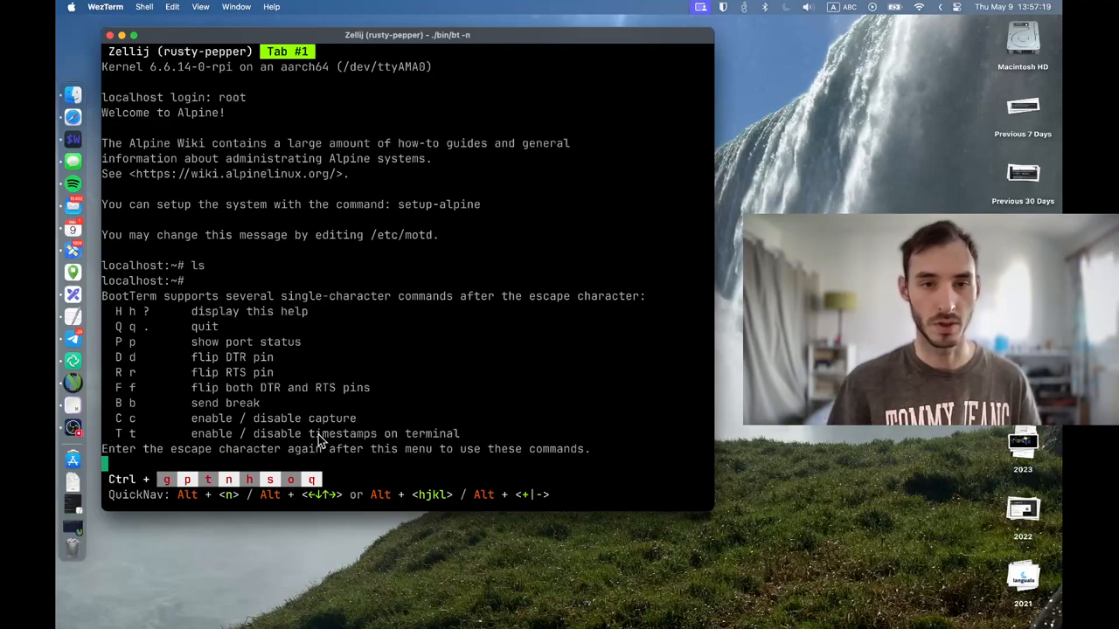
pyautogui.moveTo(502, 369)
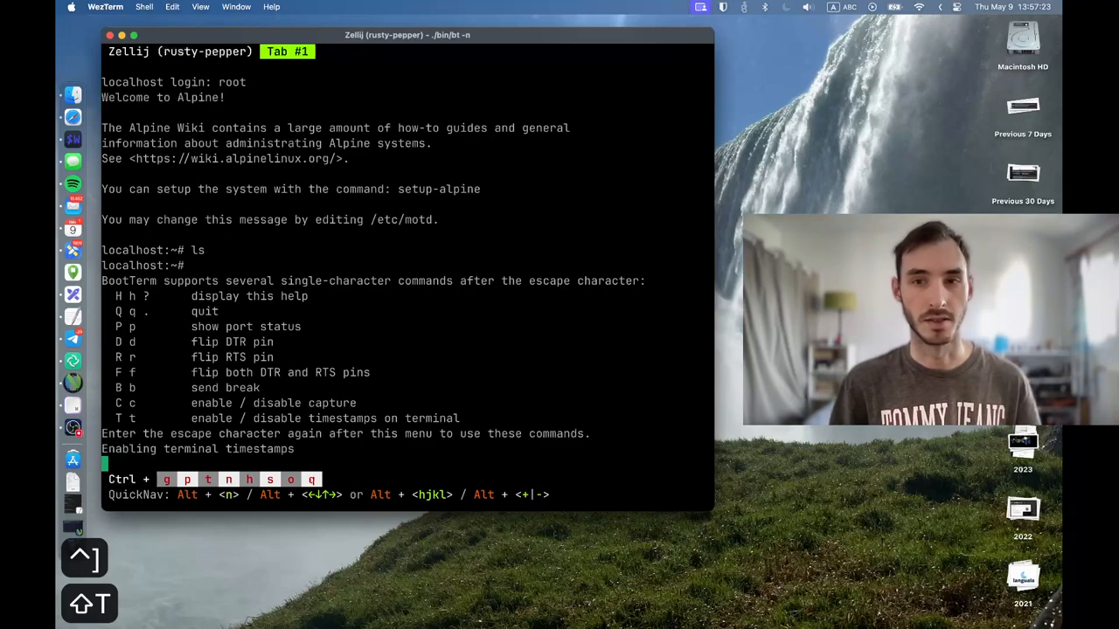
# Step: Produce new Alpine shell prompt lines, each prefixed with a date-time stamp
pyautogui.press('Return')
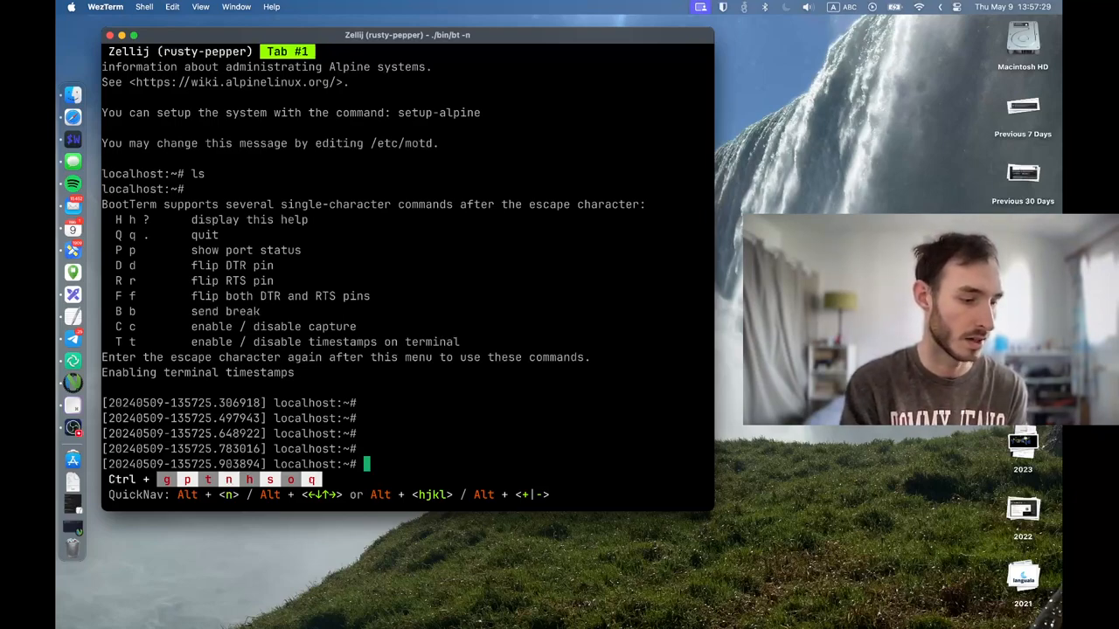
pyautogui.moveTo(129, 443)
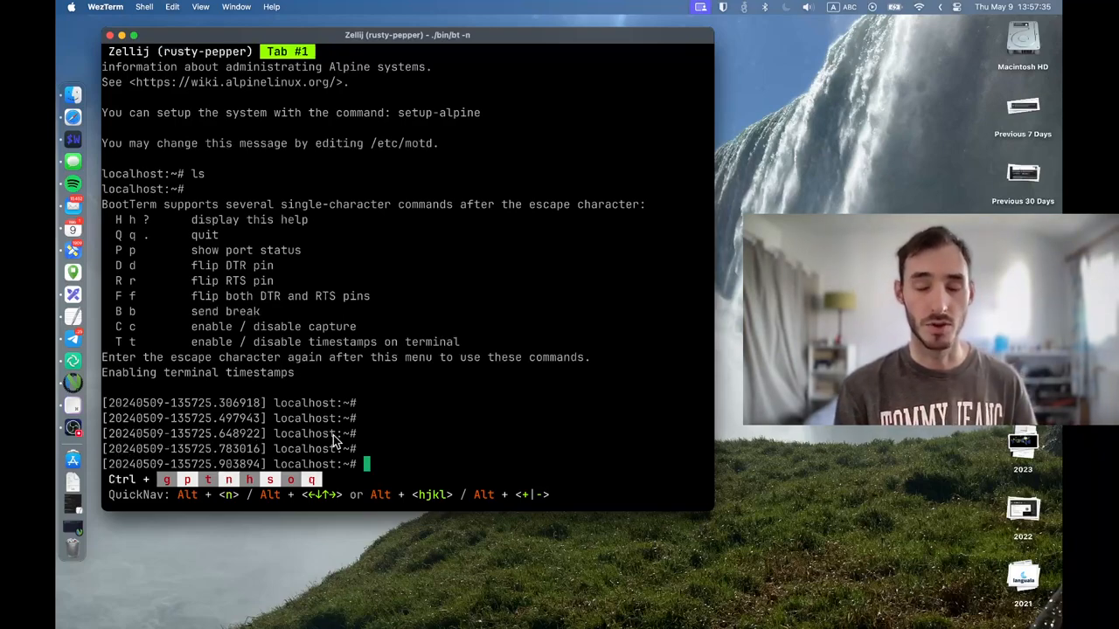
pyautogui.moveTo(411, 464)
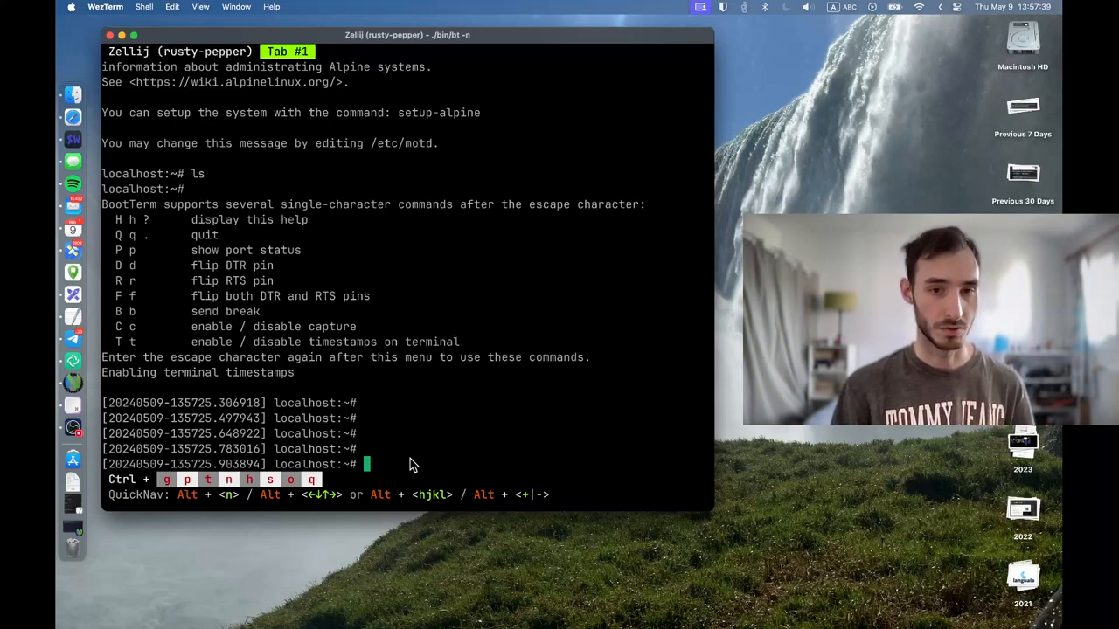
# Step: Open vi on the Pi console and type some test text
pyautogui.write('vi')
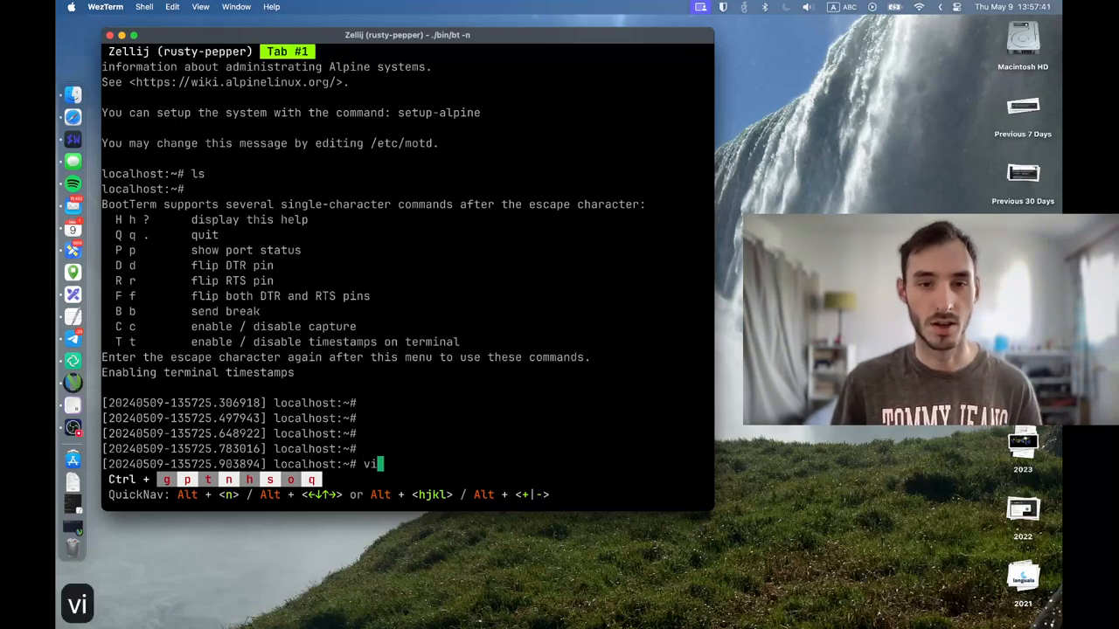
pyautogui.press('Return')
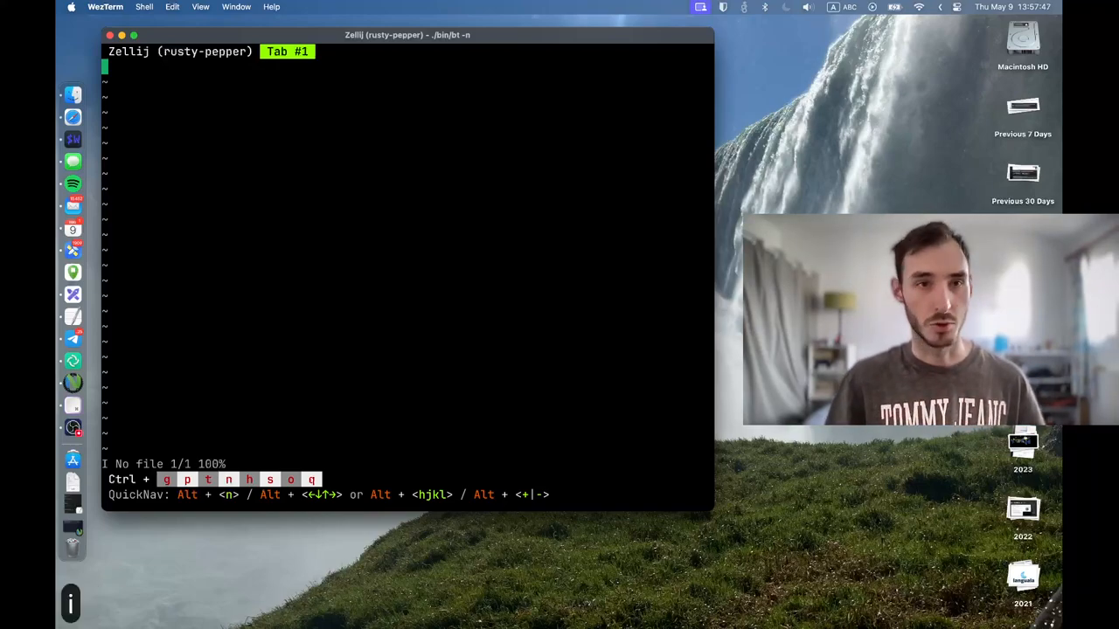
pyautogui.write('hi')
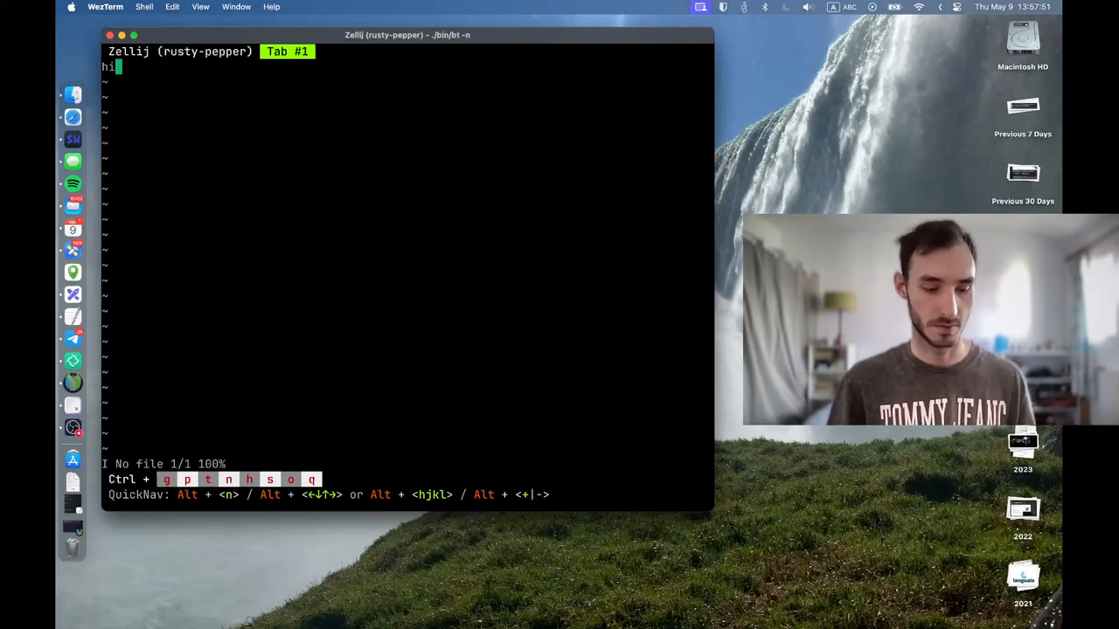
pyautogui.write('jfkdslfjklsfdj')
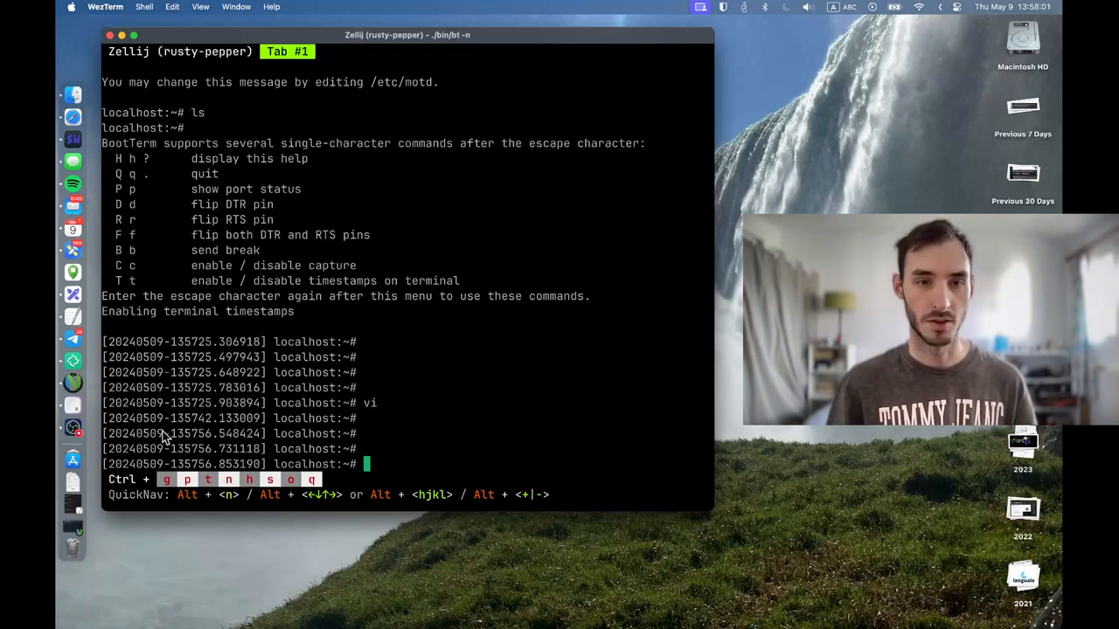
pyautogui.moveTo(516, 437)
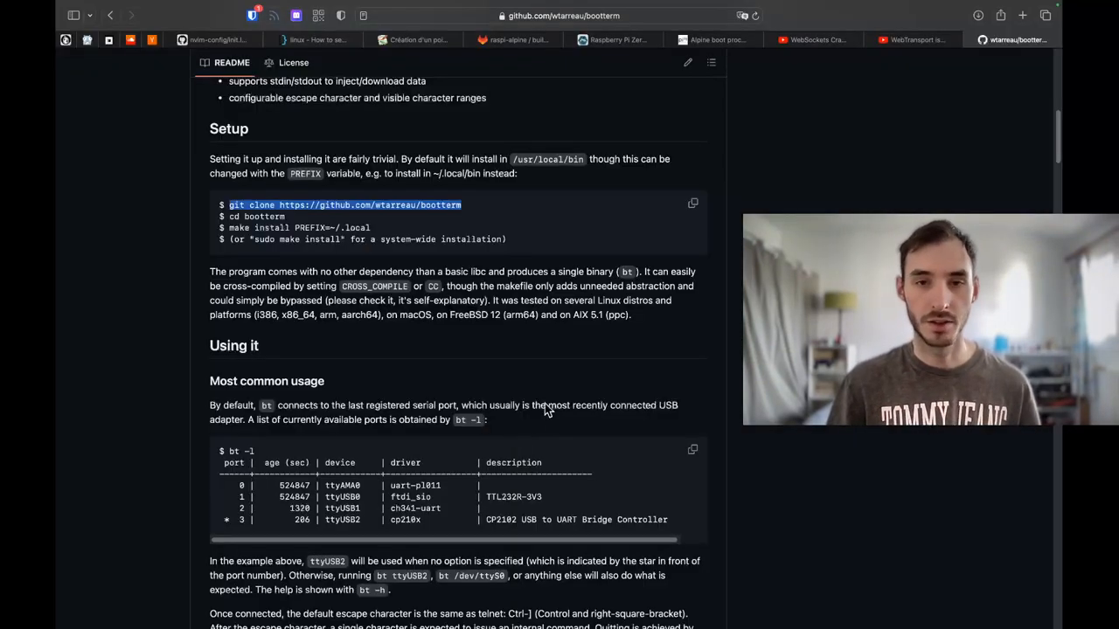
# Step: Scroll the BootTerm README past the timestamp notes down to Motivation
pyautogui.scroll(-3)
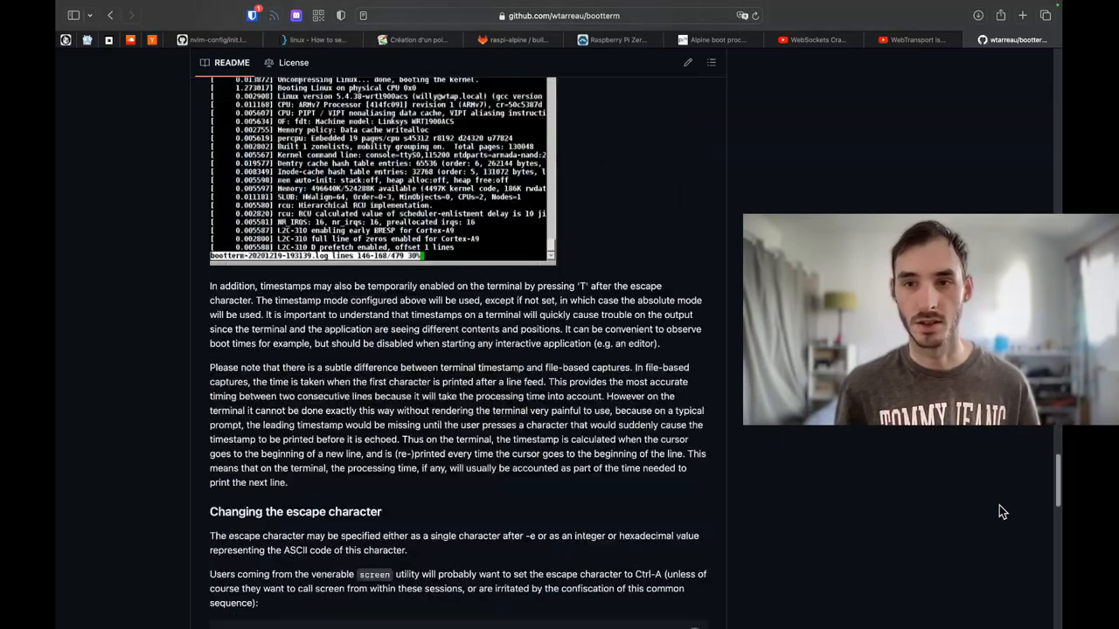
pyautogui.scroll(-3)
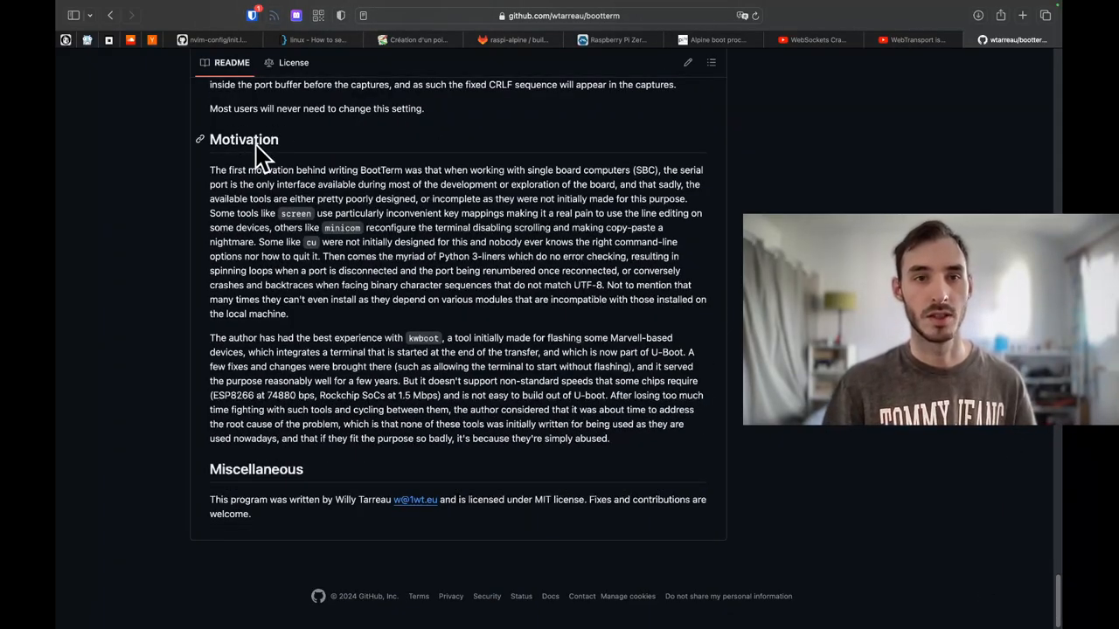
pyautogui.moveTo(317, 144)
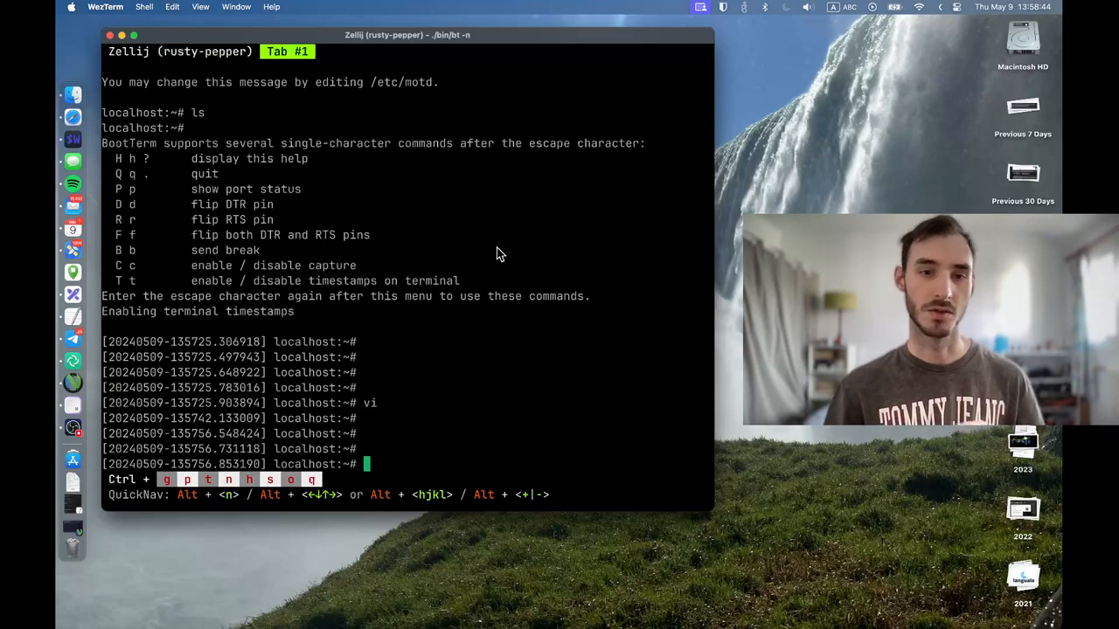
pyautogui.moveTo(504, 217)
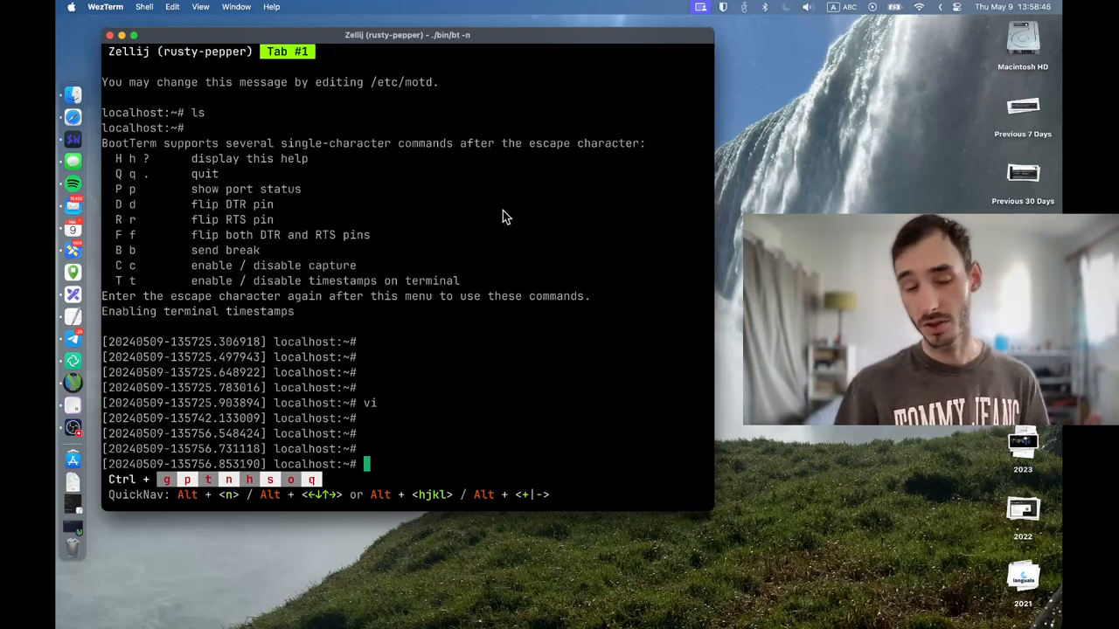